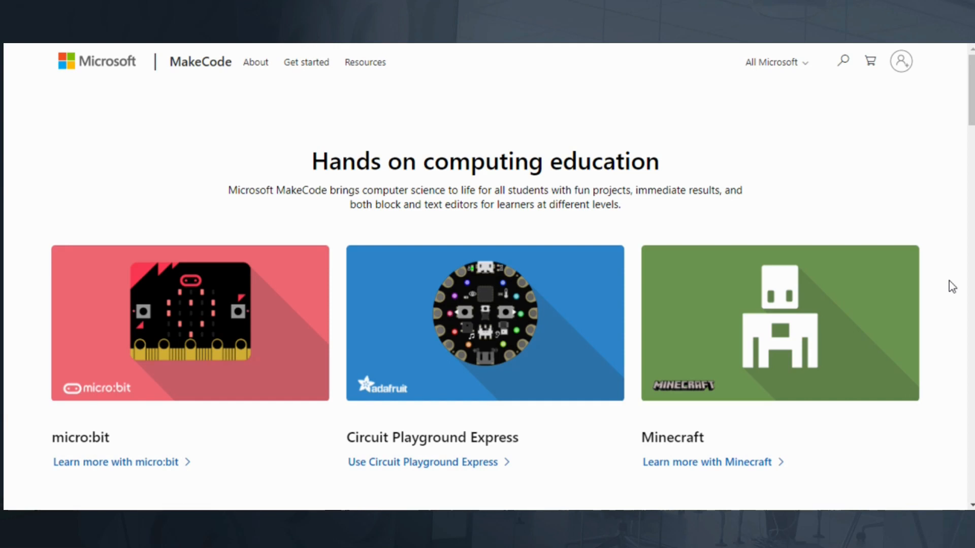
- Scroll the MakeCode home page past the device editor cards to the Project ideas section
scroll(down, 3)
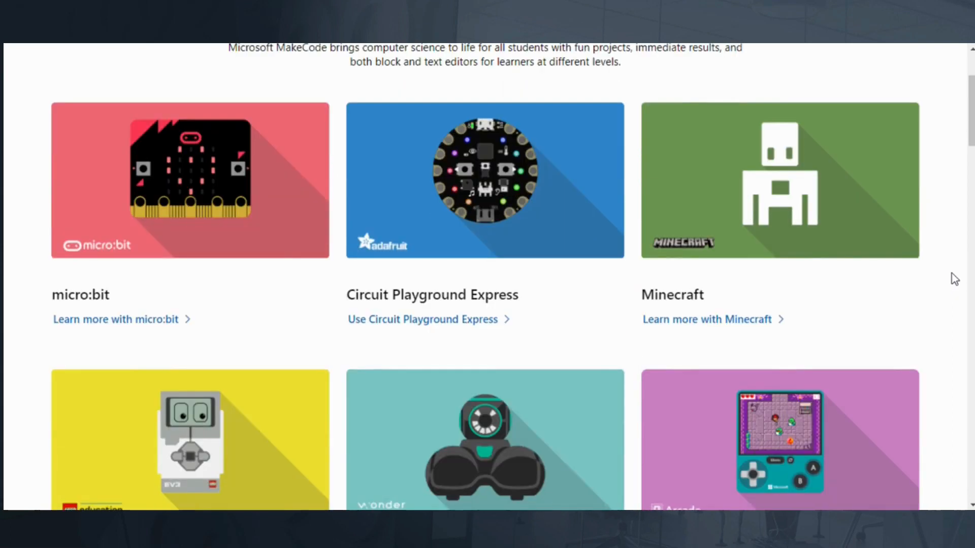
mouse_move(720, 142)
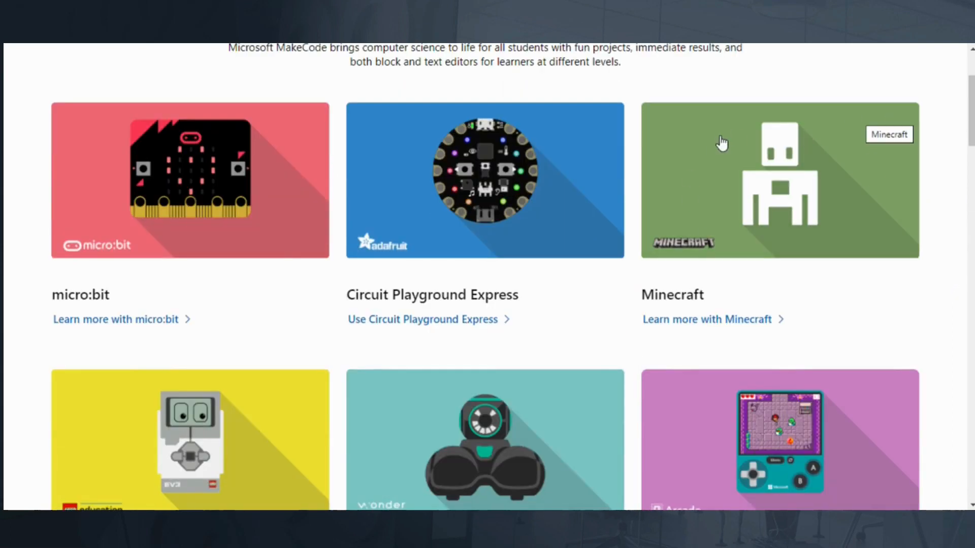
mouse_move(736, 154)
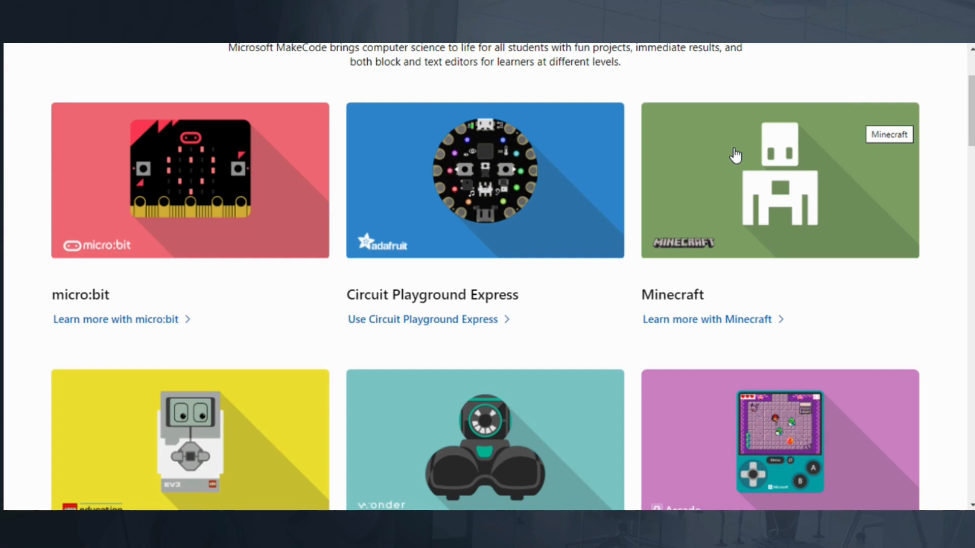
scroll(down, 3)
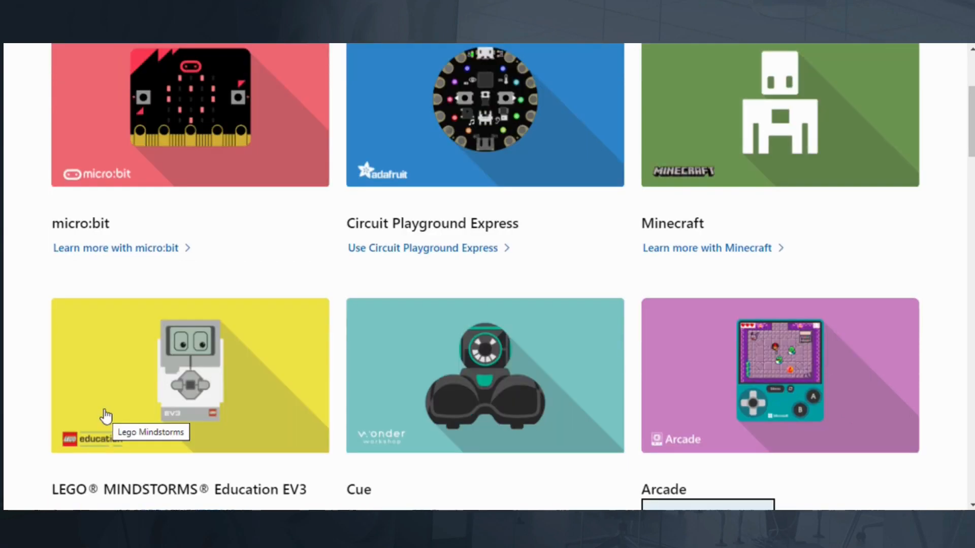
scroll(down, 3)
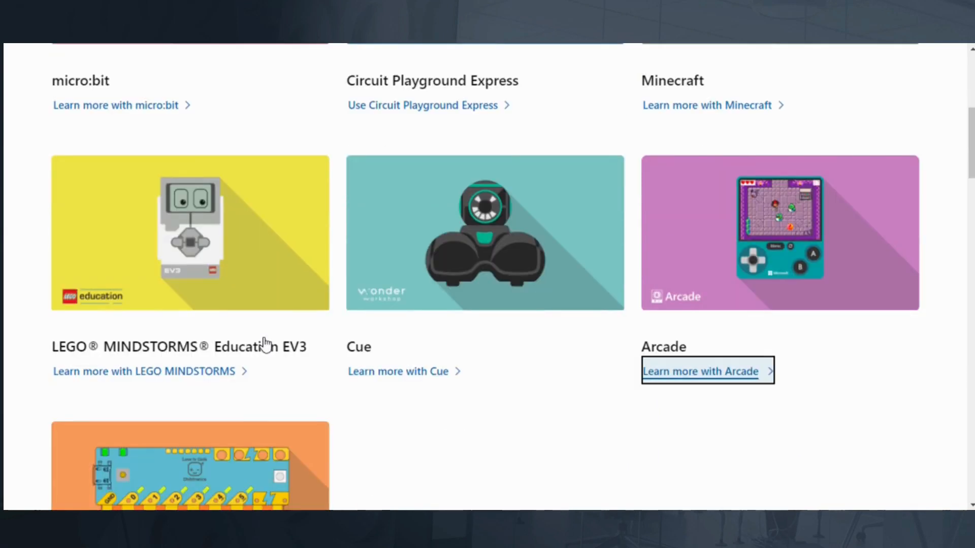
scroll(down, 3)
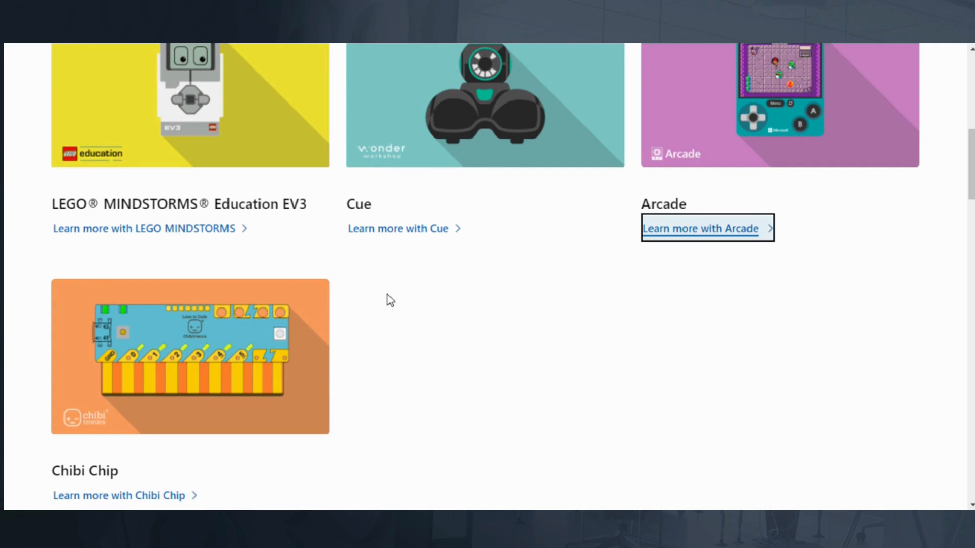
scroll(up, 3)
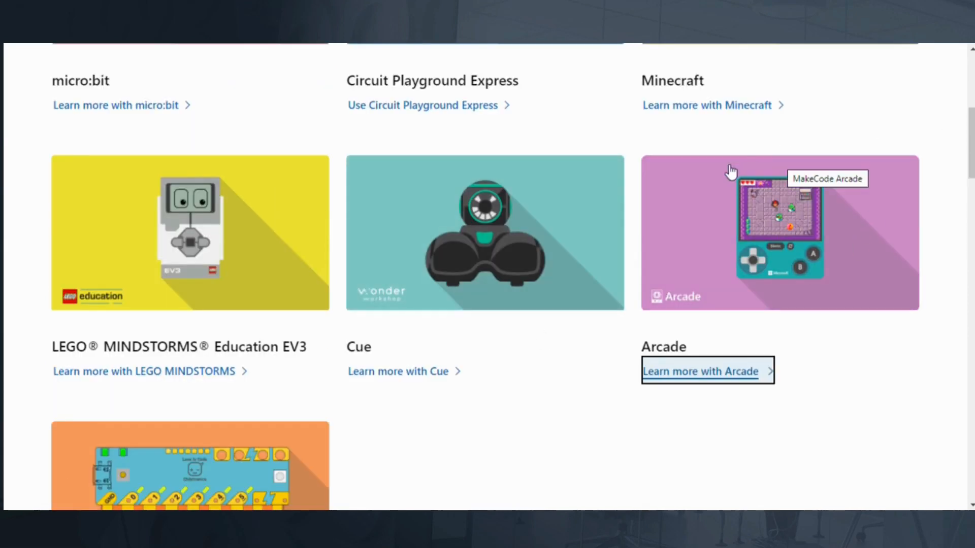
mouse_move(799, 211)
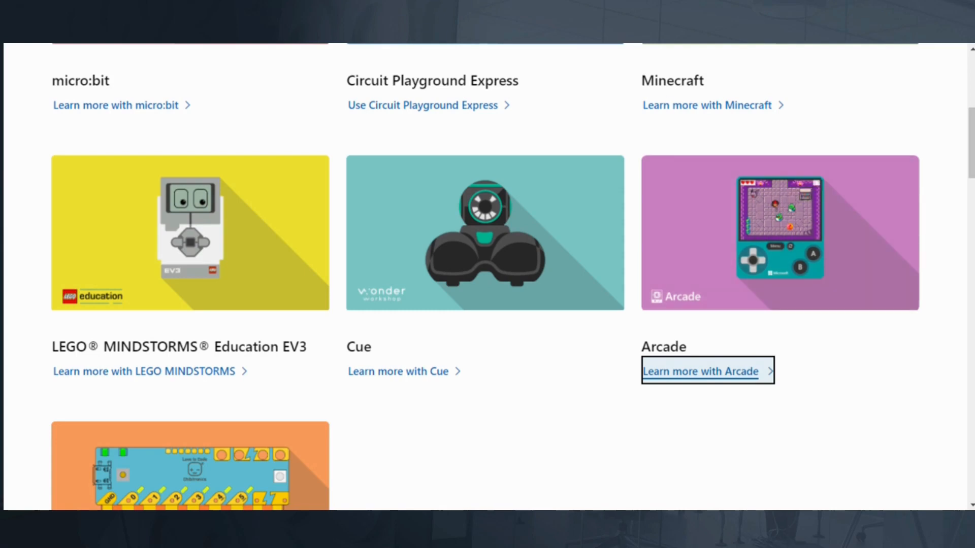
scroll(down, 3)
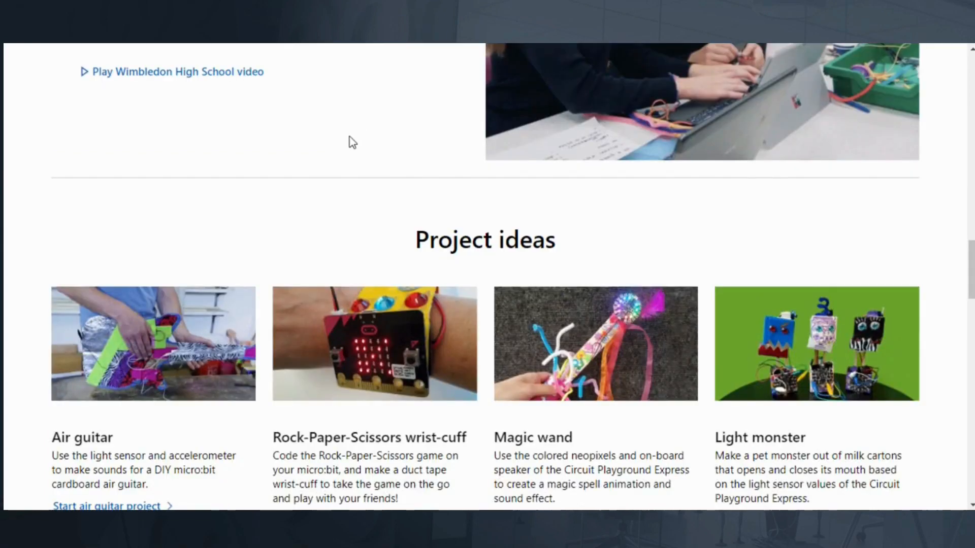
scroll(down, 3)
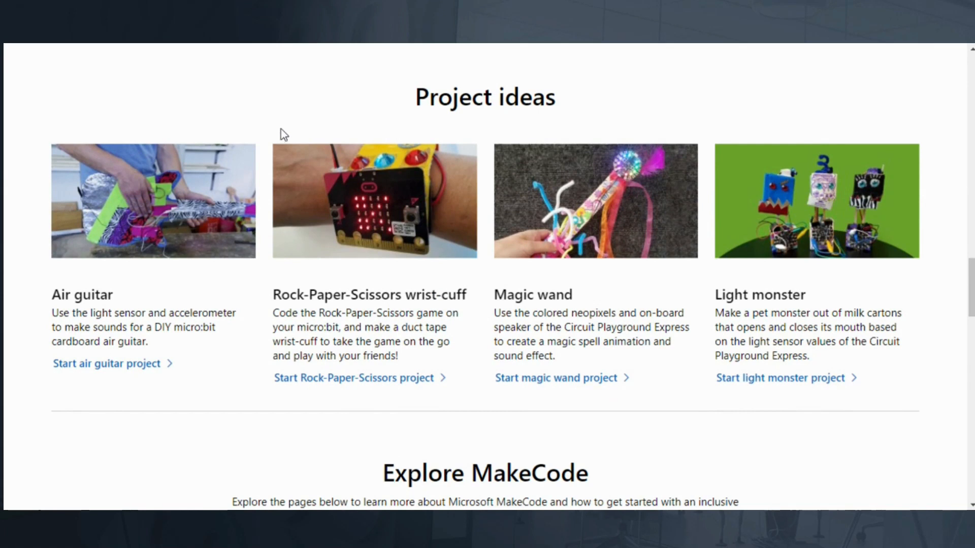
mouse_move(286, 135)
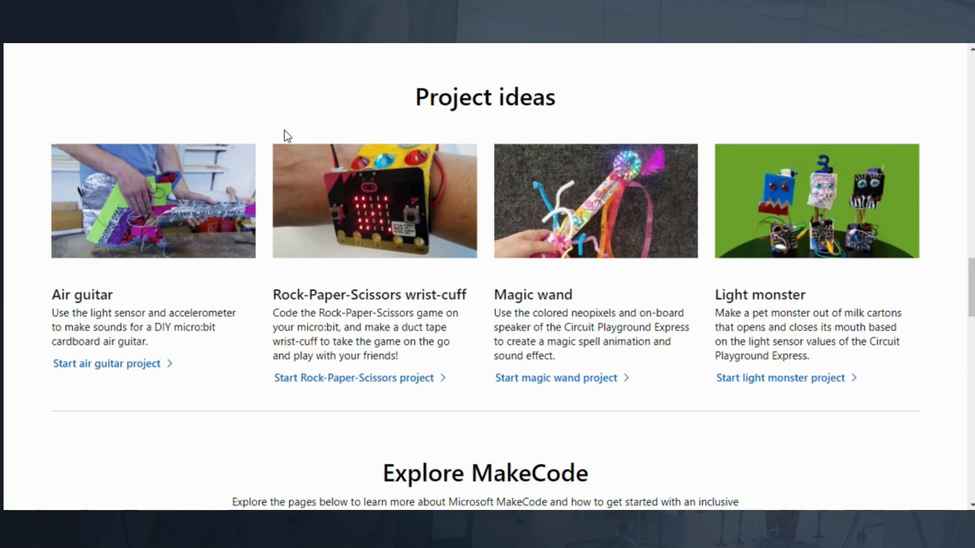
mouse_move(365, 175)
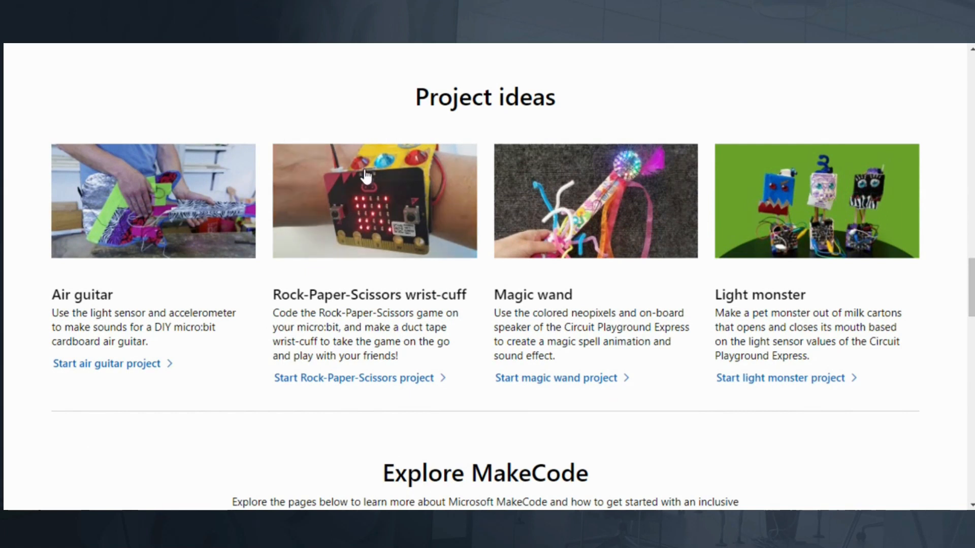
- Start the Magic Wand project guide and scroll through its Duration, Materials and Activities
click(554, 377)
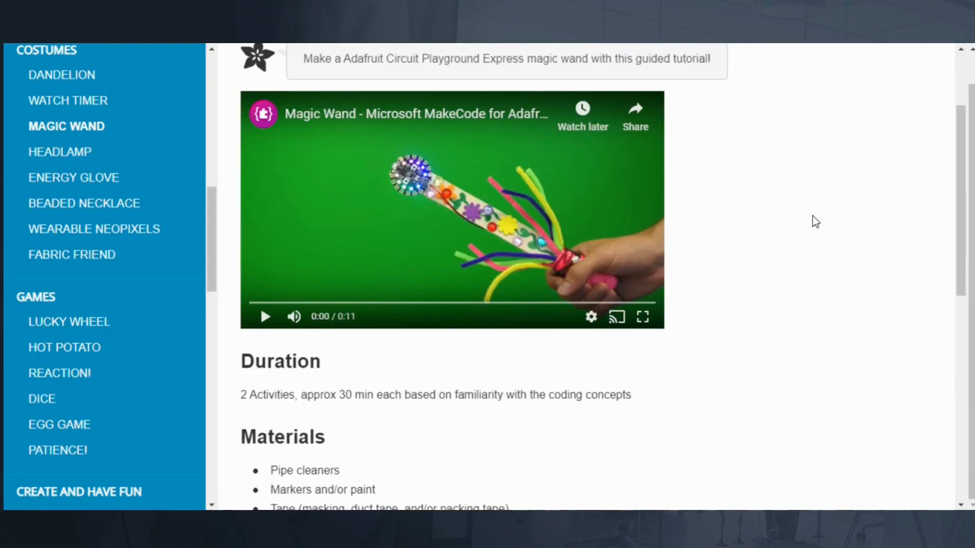
scroll(down, 3)
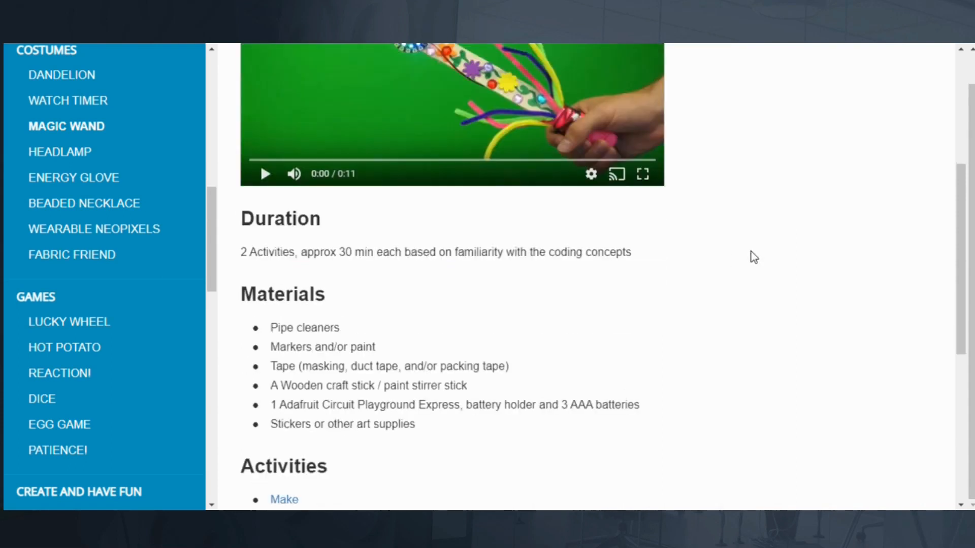
scroll(down, 3)
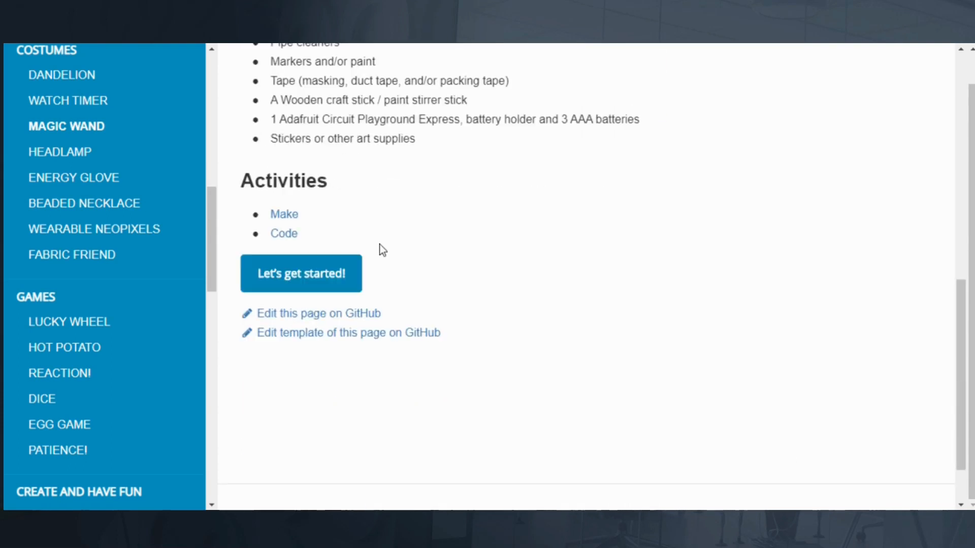
mouse_move(284, 214)
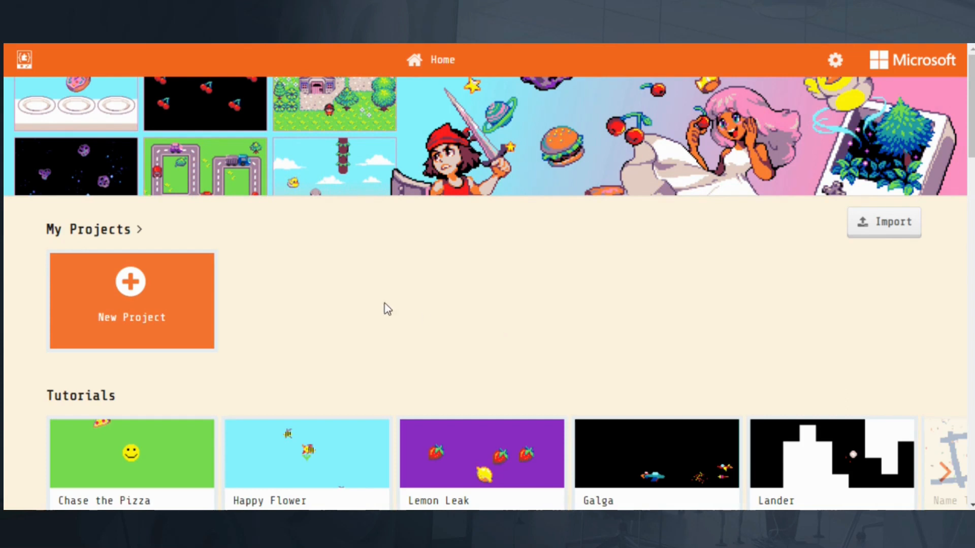
mouse_move(8, 260)
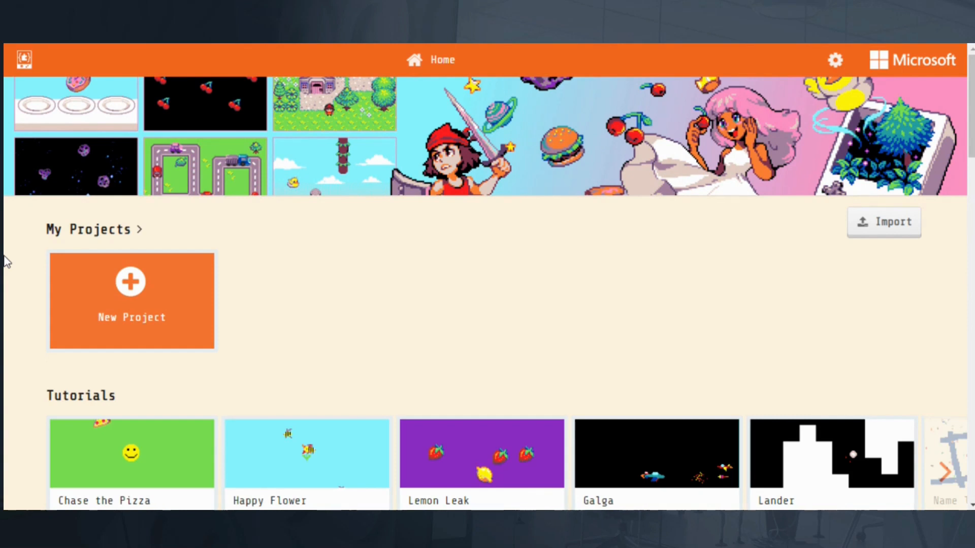
mouse_move(27, 274)
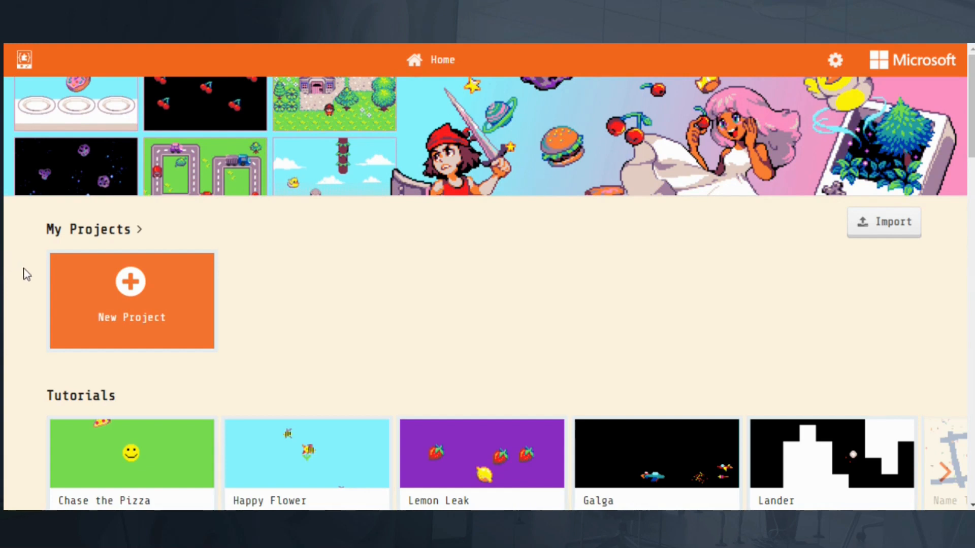
mouse_move(51, 119)
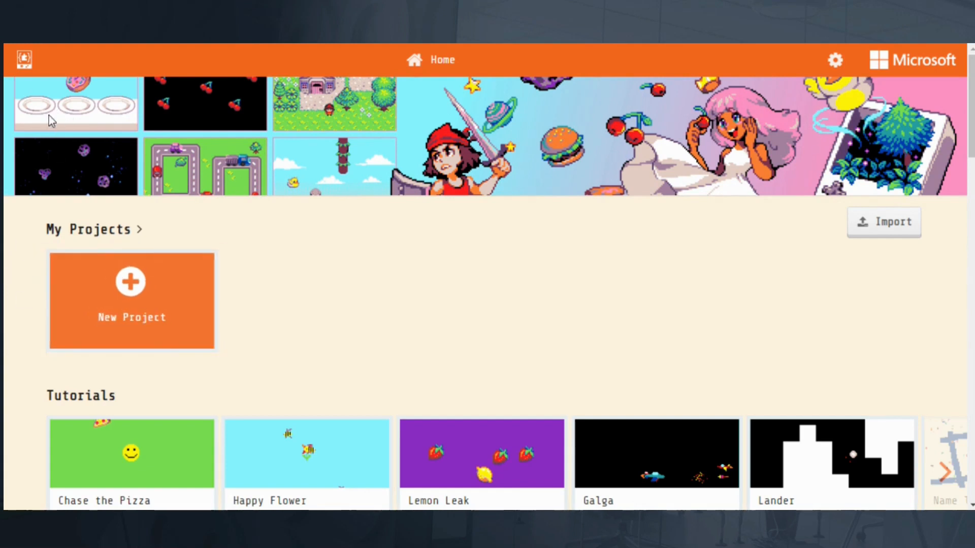
mouse_move(88, 85)
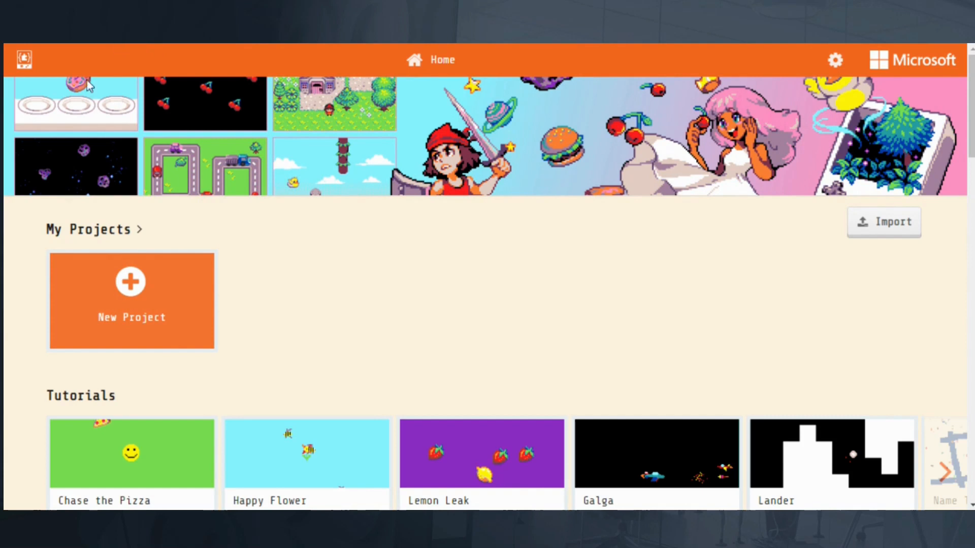
mouse_move(13, 281)
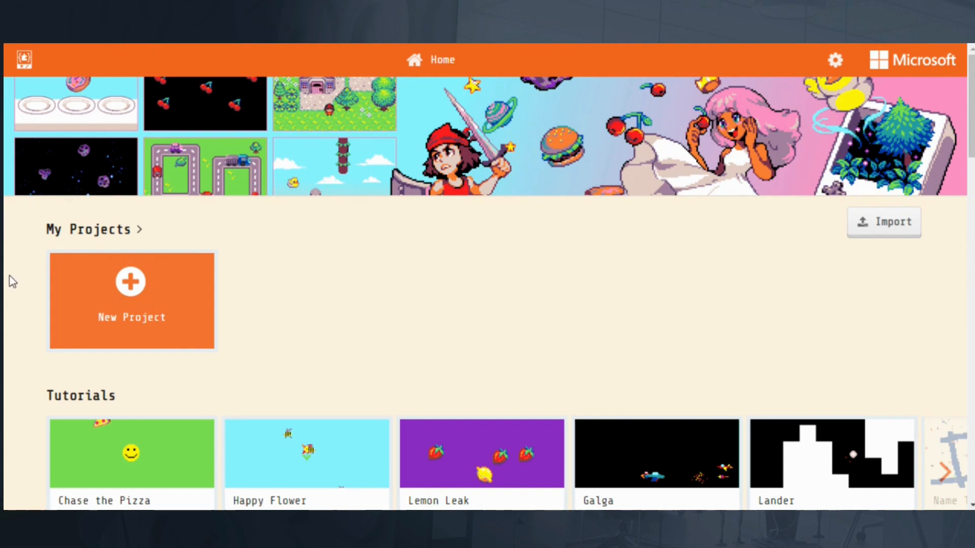
- Scroll the Arcade home page past Lessons and Courses to the Hardware and John Park's Workshop carousels
scroll(down, 3)
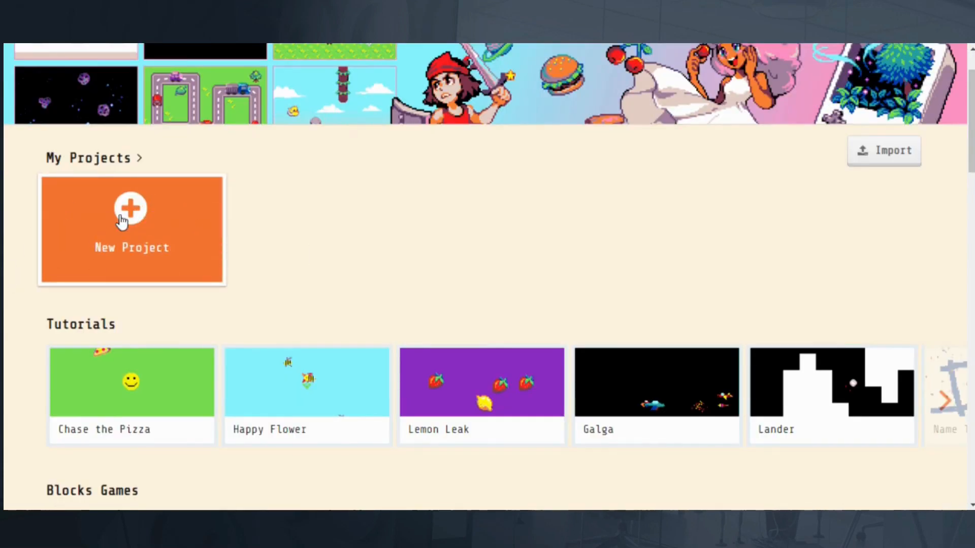
scroll(down, 3)
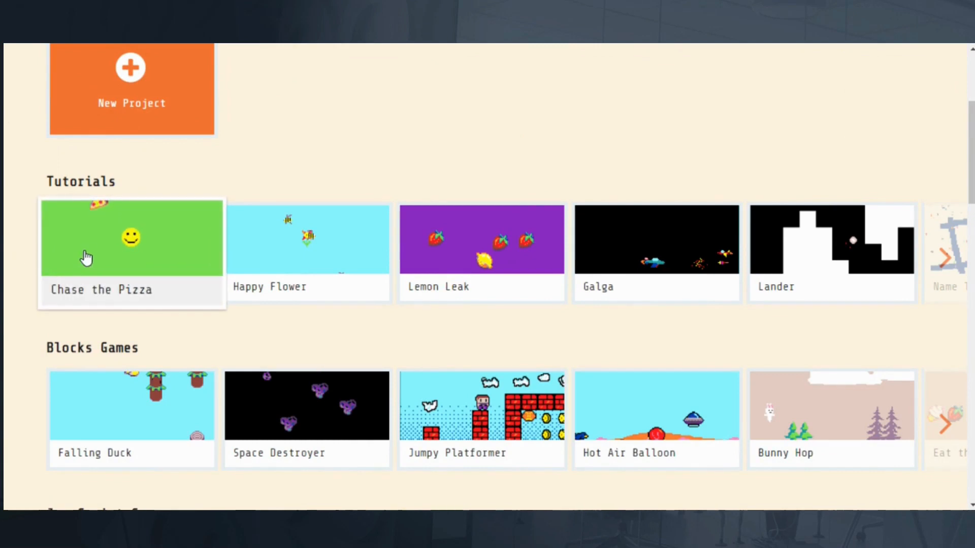
mouse_move(251, 249)
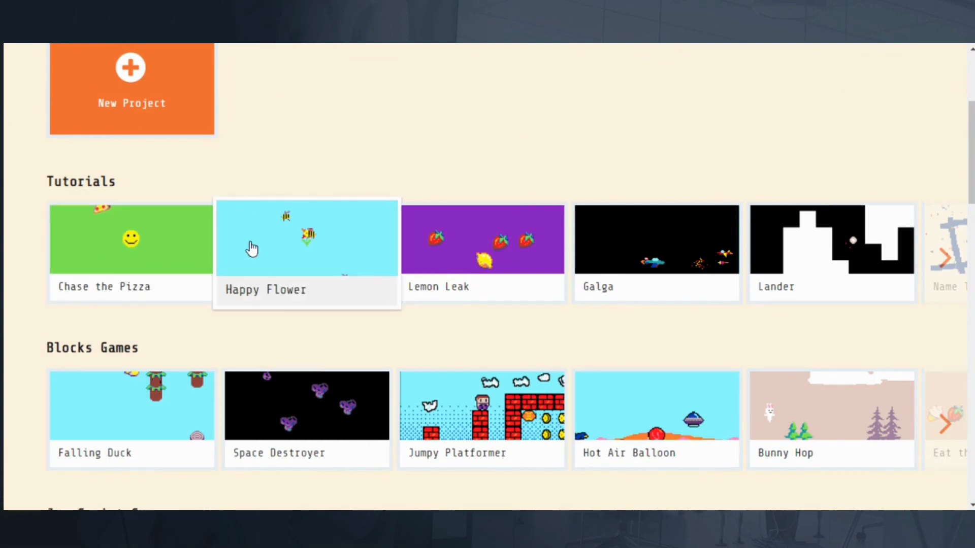
mouse_move(833, 201)
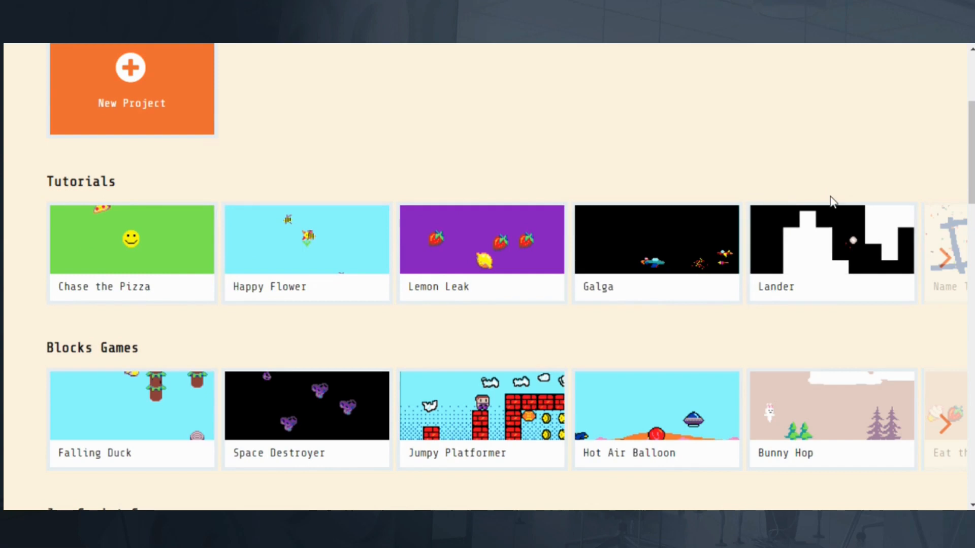
mouse_move(621, 264)
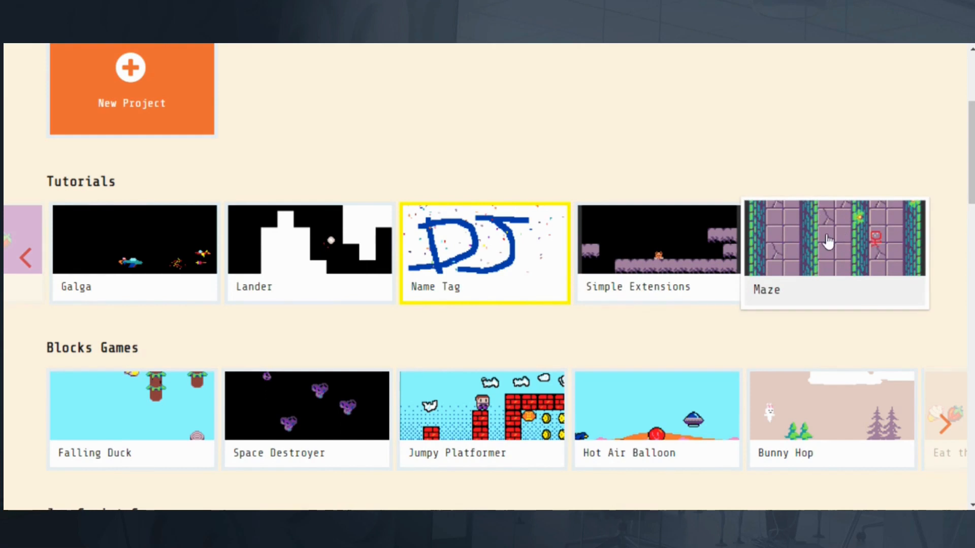
scroll(down, 3)
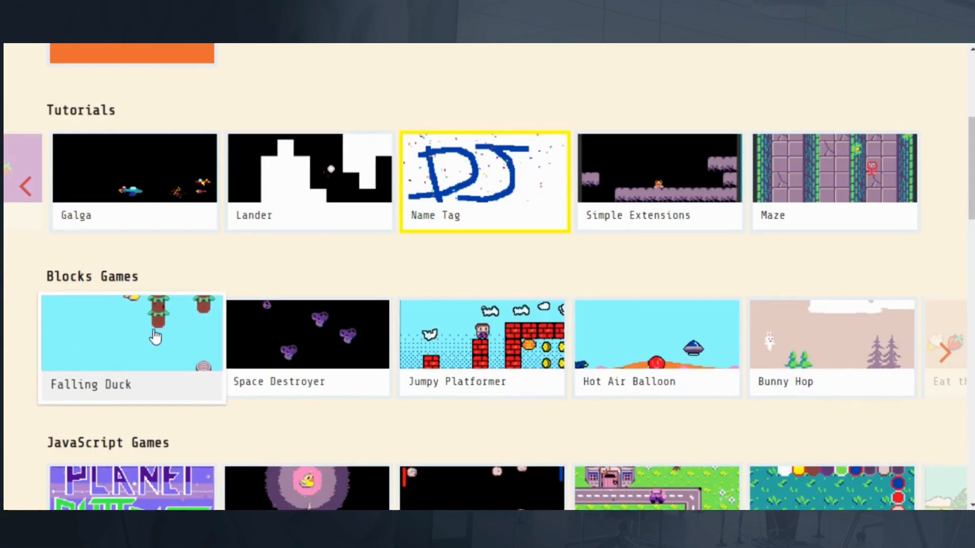
scroll(down, 3)
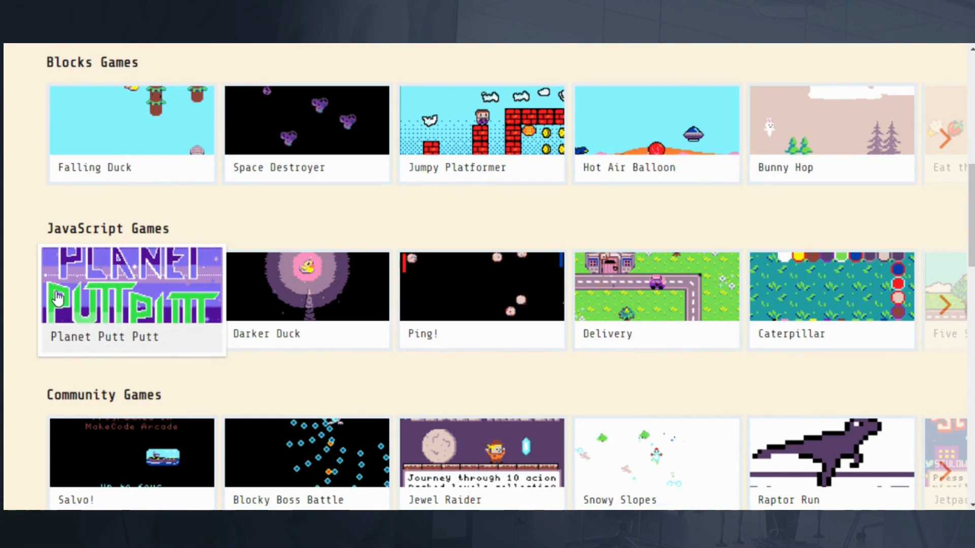
mouse_move(59, 300)
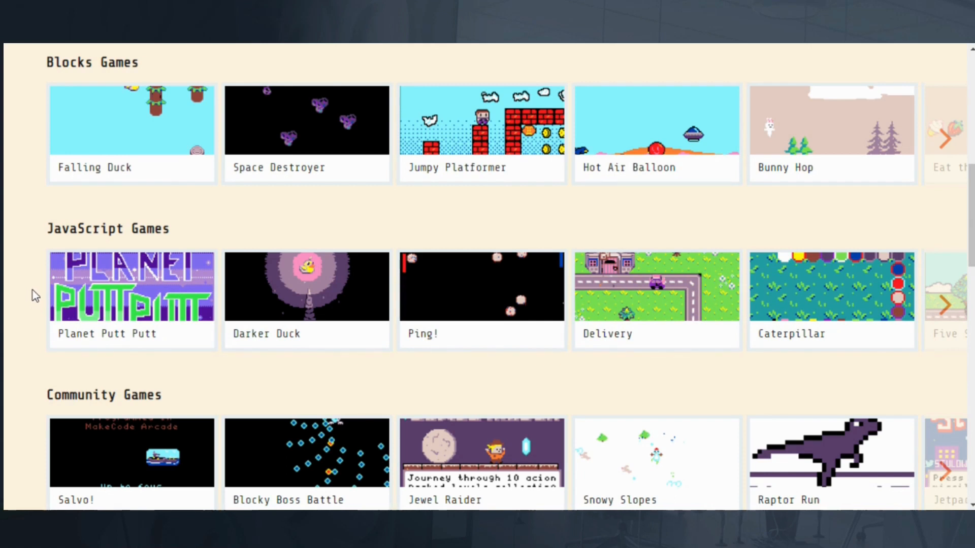
scroll(down, 3)
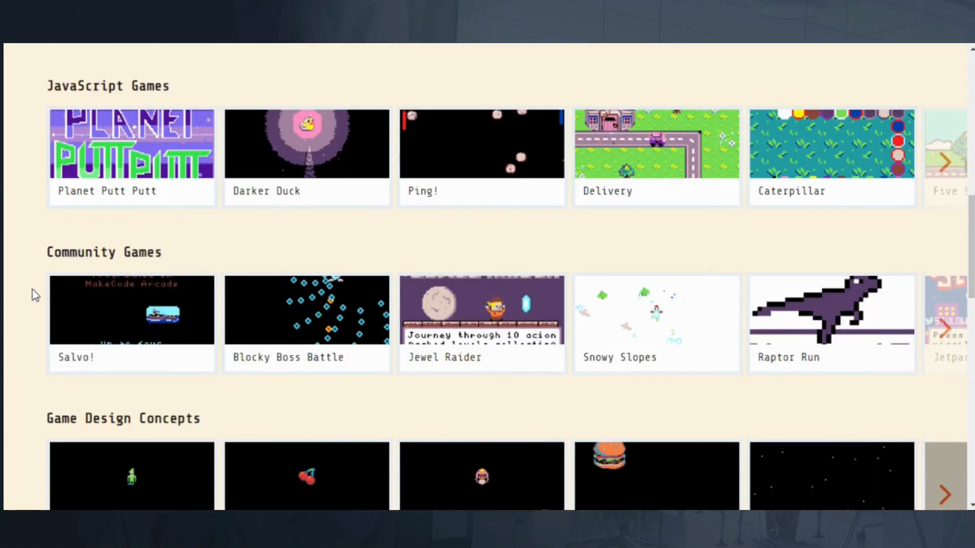
scroll(down, 3)
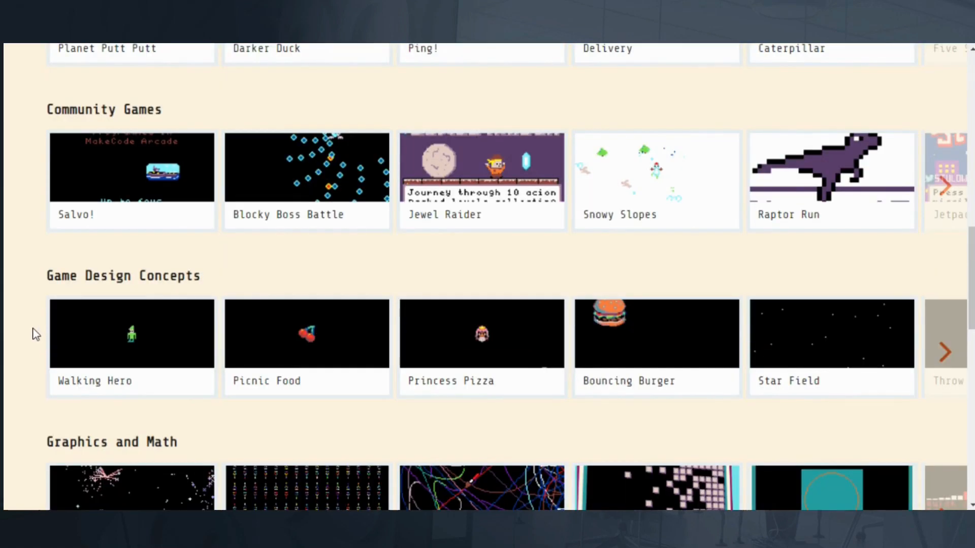
scroll(down, 3)
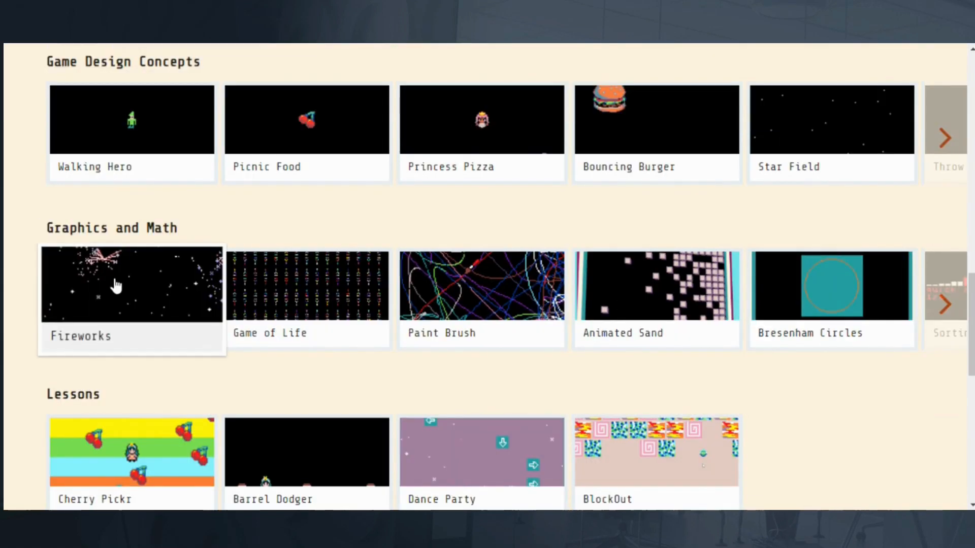
scroll(down, 3)
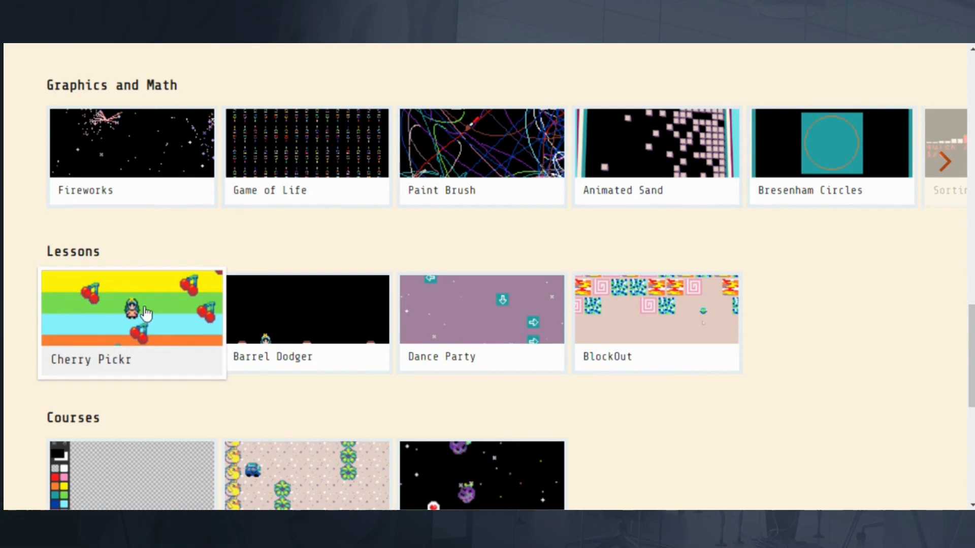
scroll(down, 3)
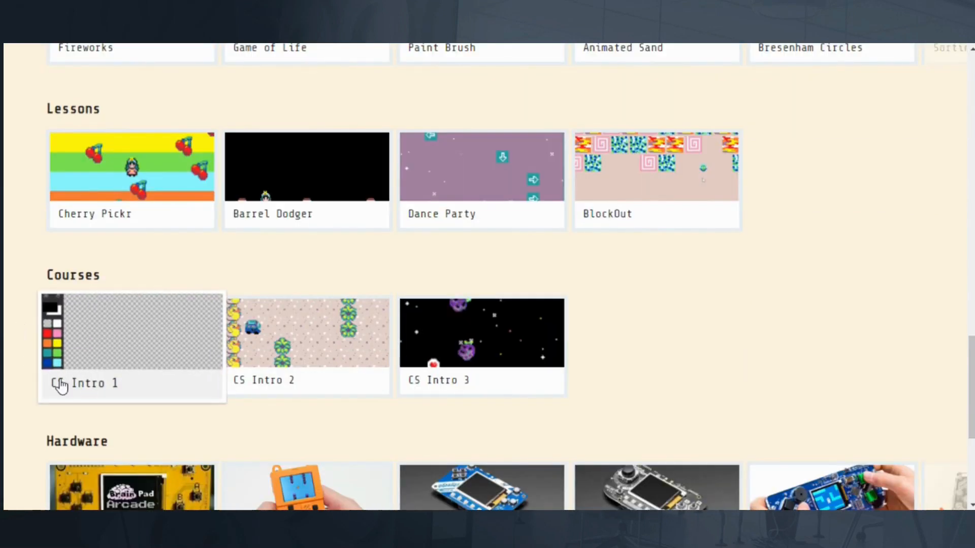
scroll(down, 3)
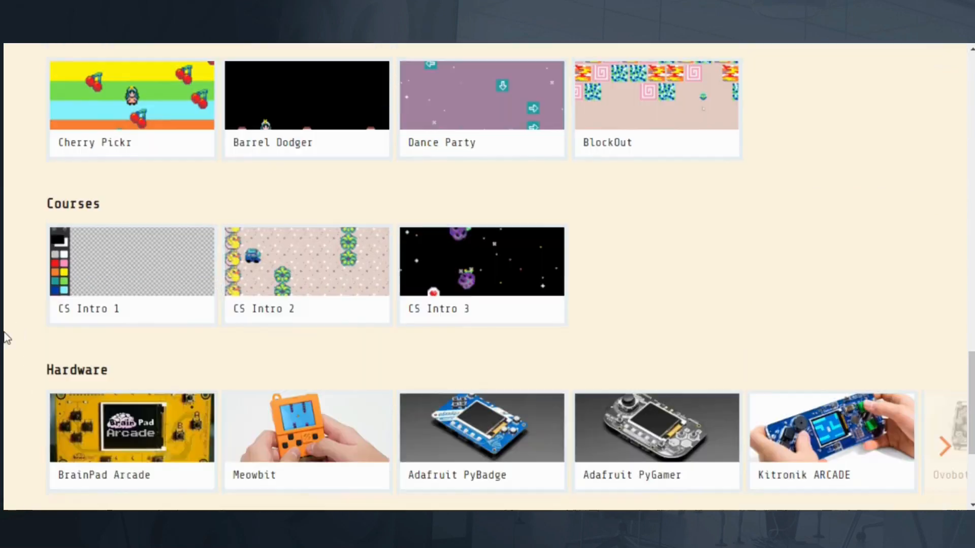
scroll(down, 3)
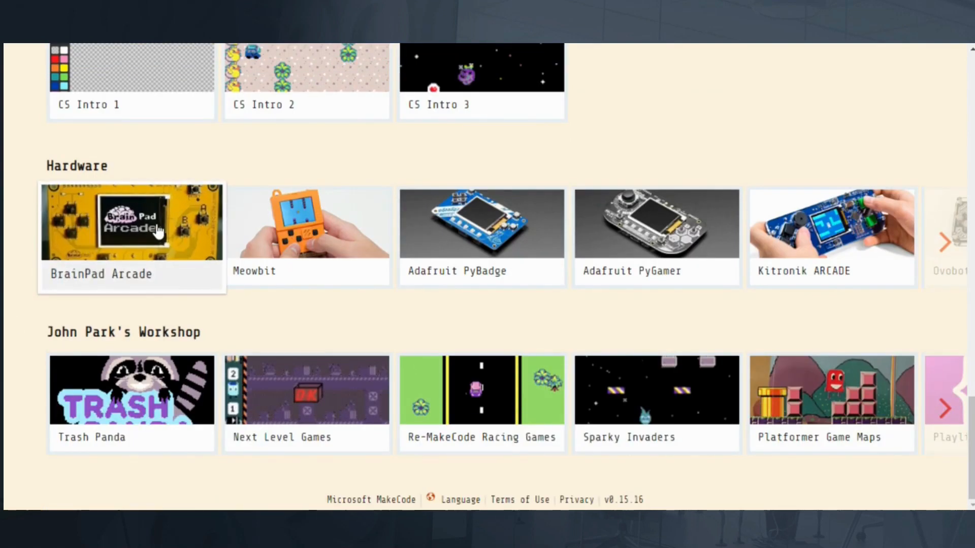
mouse_move(9, 286)
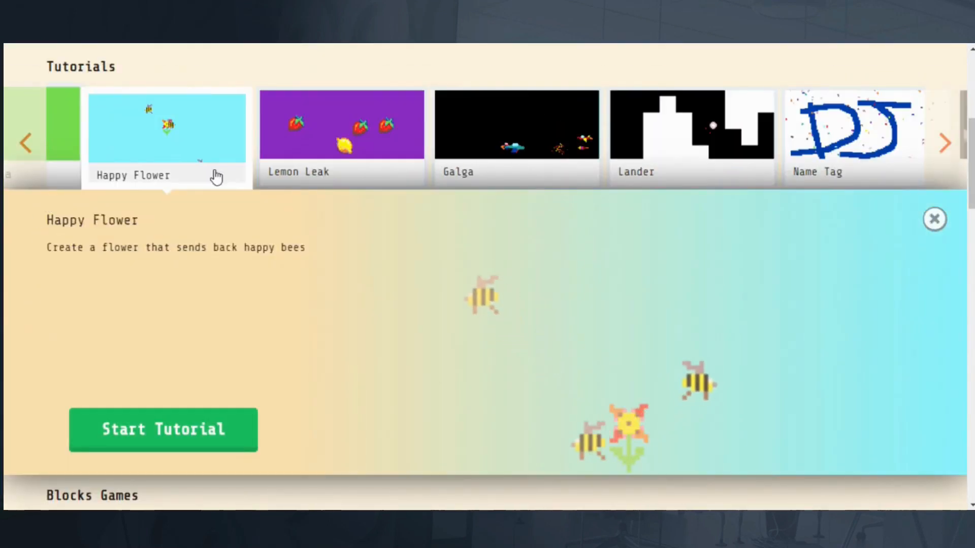
- Close the Happy Flower description and move the Tutorials carousel back toward Chase the Pizza
click(934, 219)
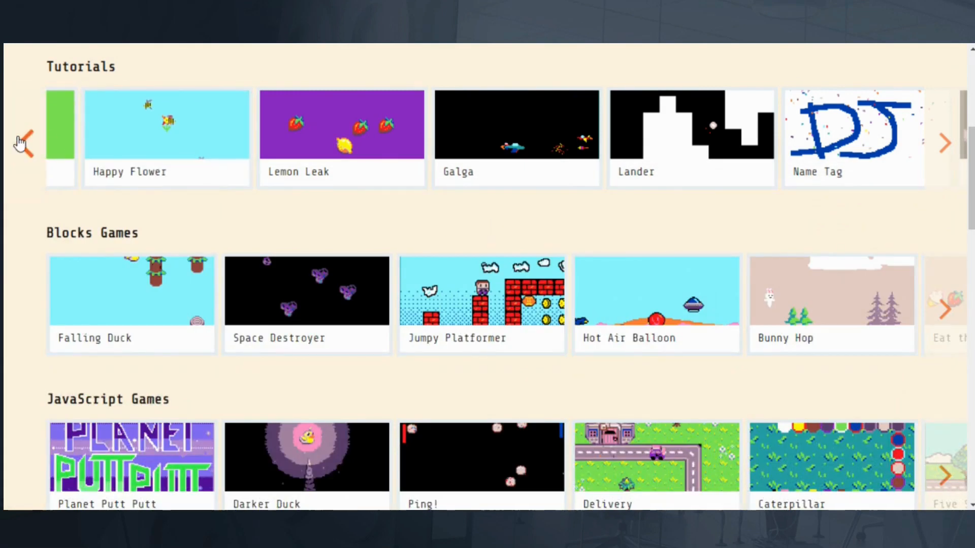
click(131, 127)
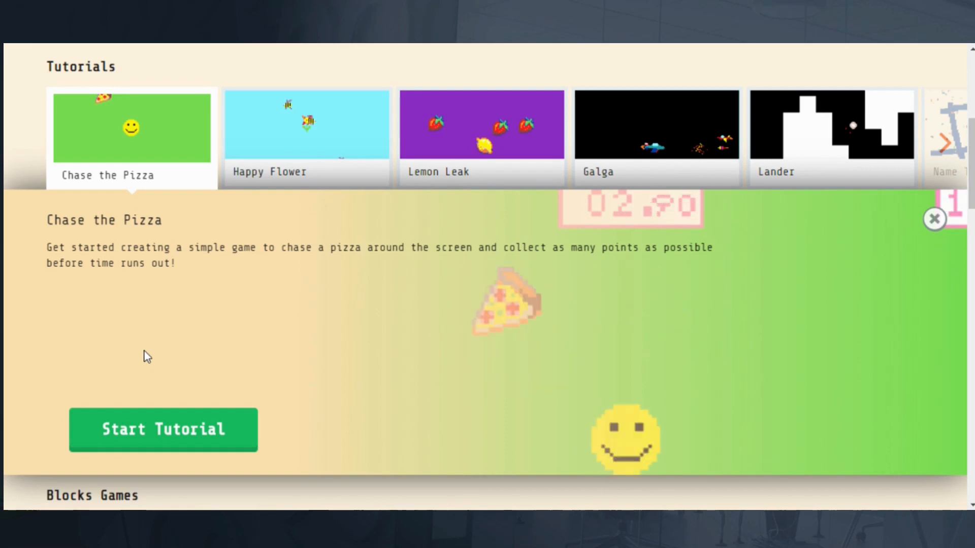
- Start the Chase the Pizza tutorial and confirm Ok on its introduction dialog
click(163, 429)
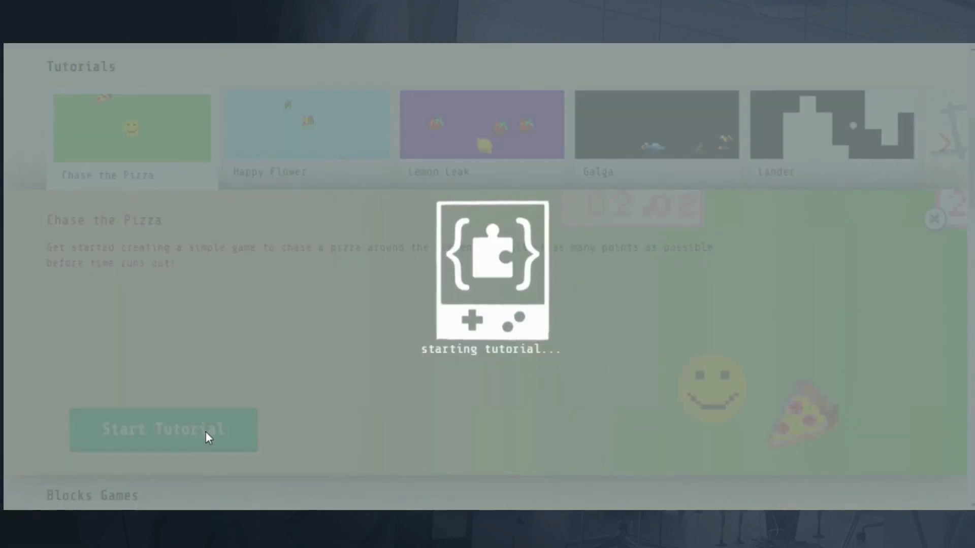
click(164, 429)
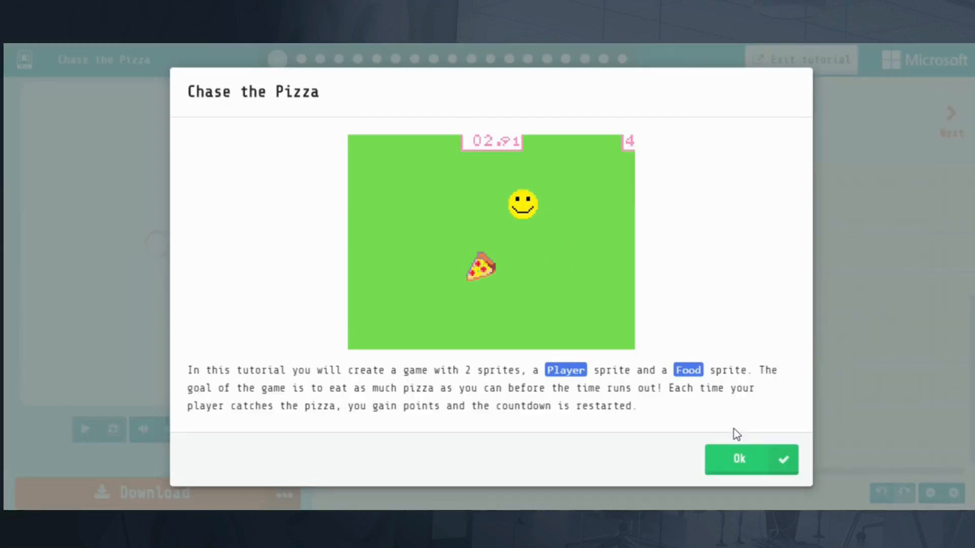
click(750, 459)
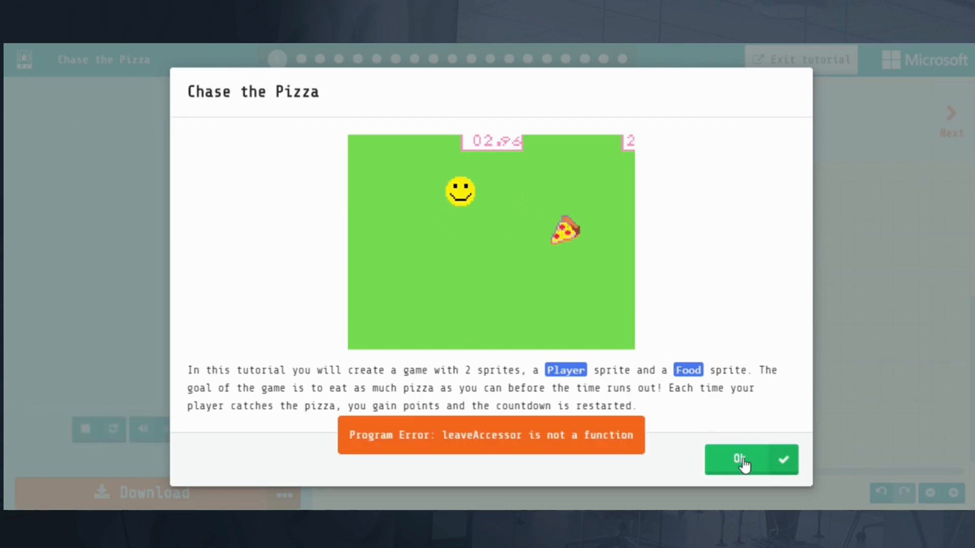
click(740, 460)
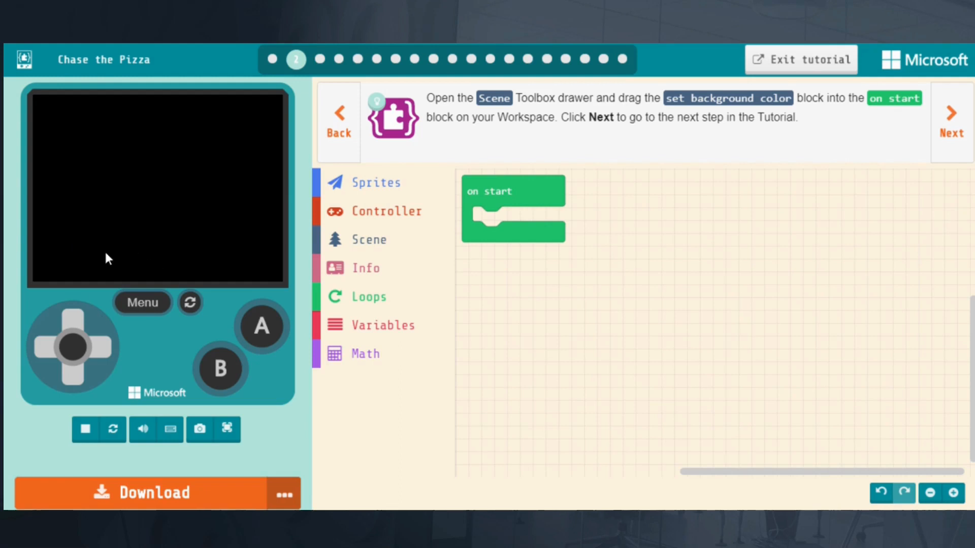
mouse_move(113, 204)
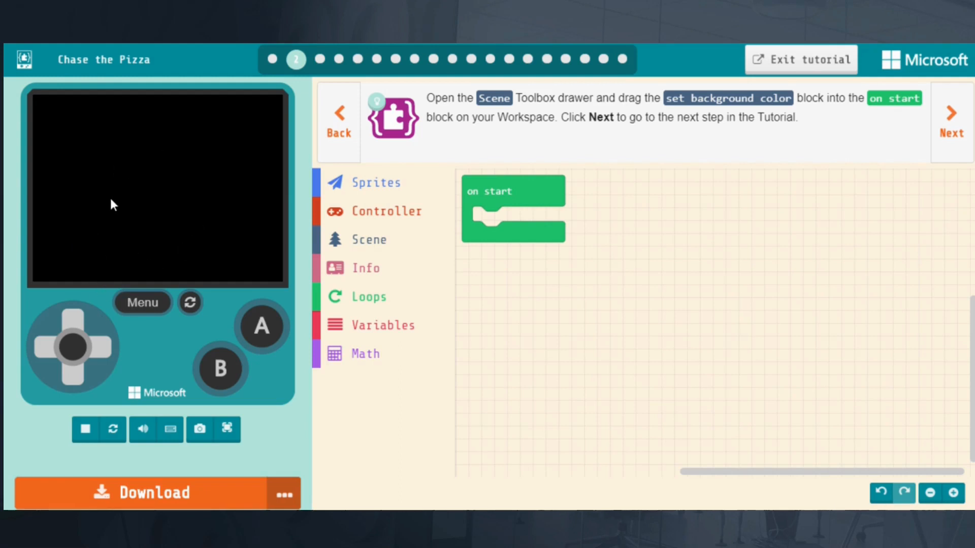
mouse_move(467, 94)
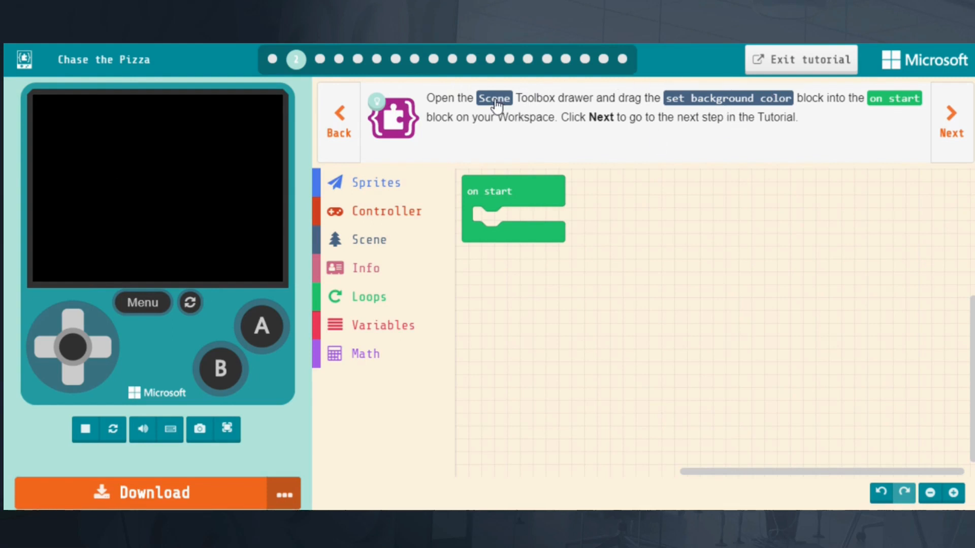
click(950, 113)
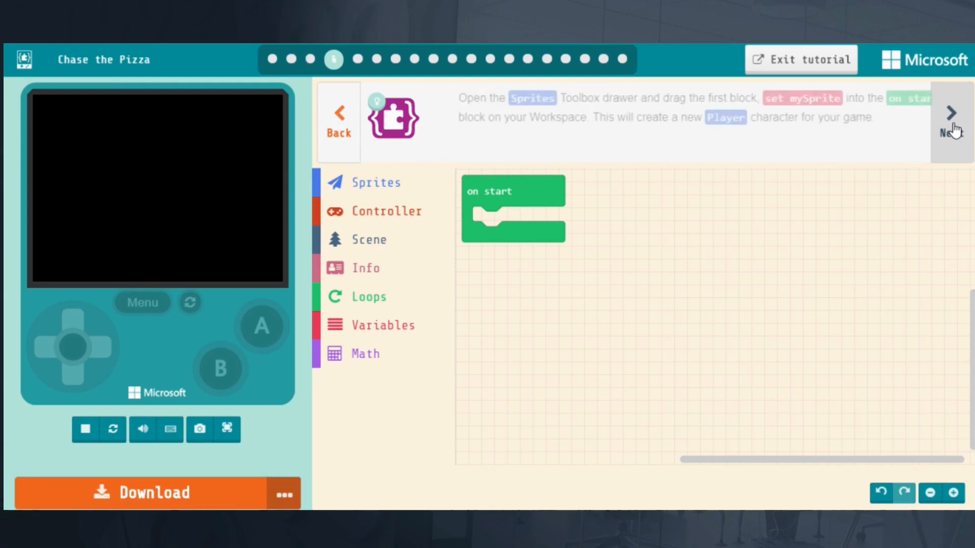
click(950, 112)
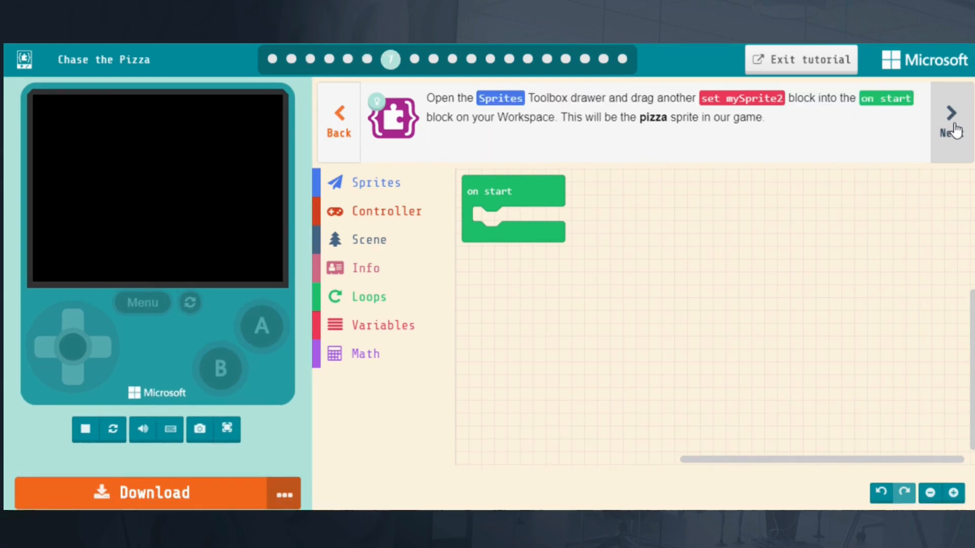
click(950, 118)
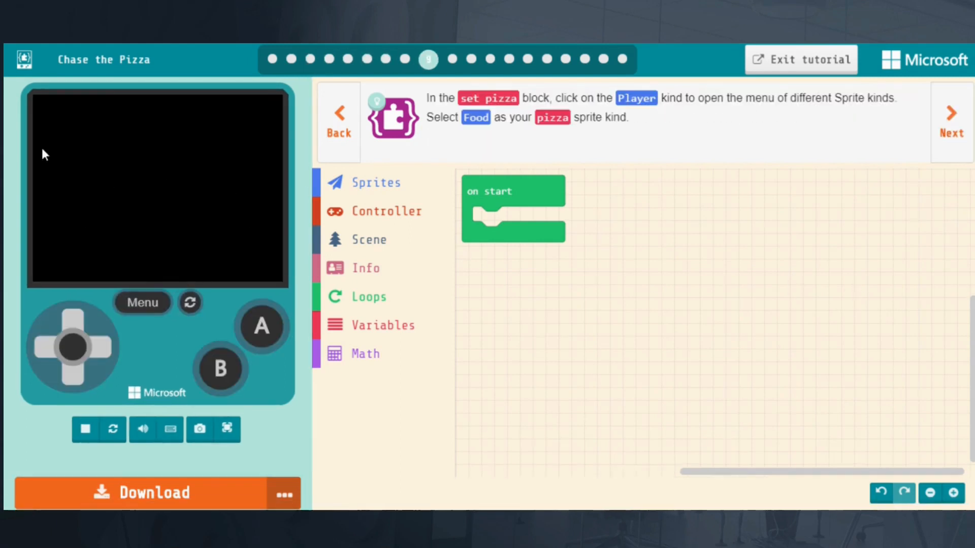
mouse_move(155, 246)
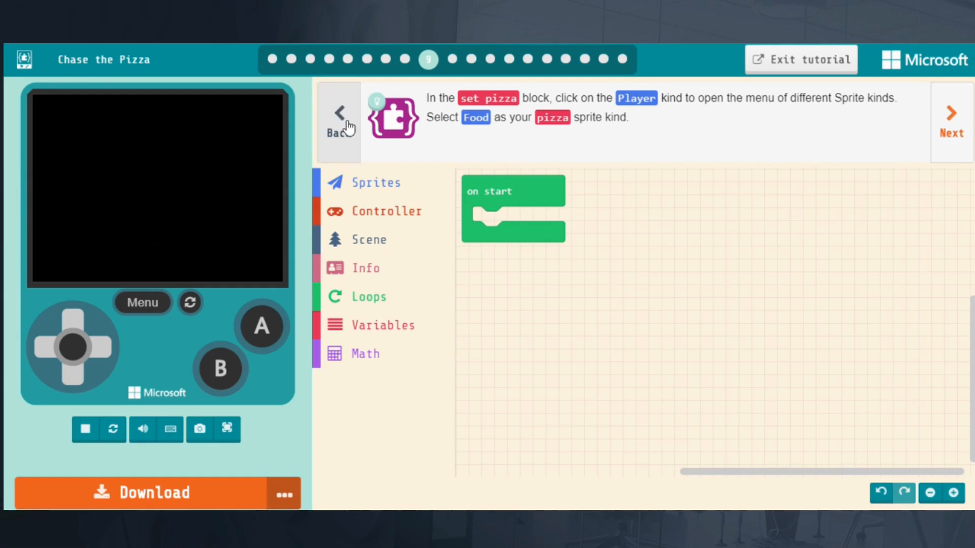
click(950, 121)
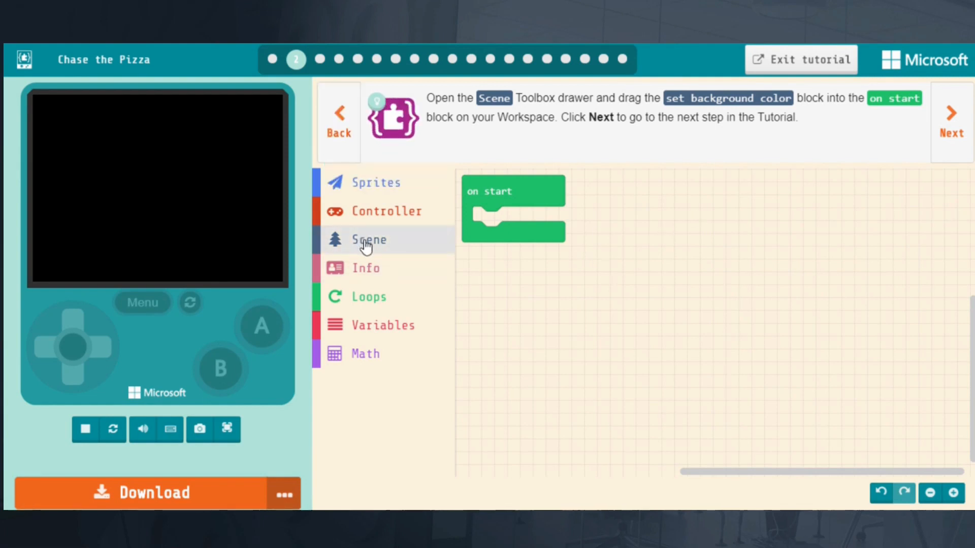
- Place a set background color block from Scene inside on start and advance the tutorial
click(368, 240)
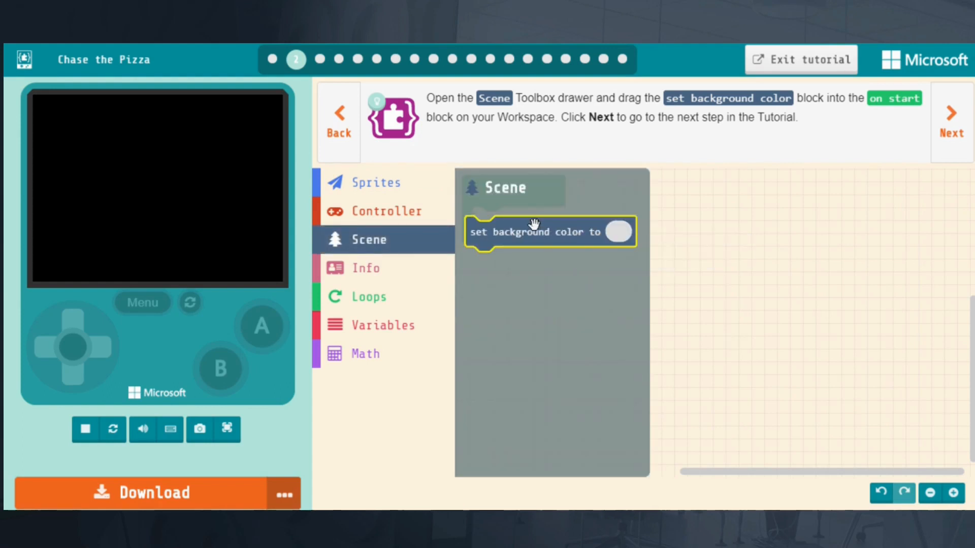
drag(549, 231, 556, 222)
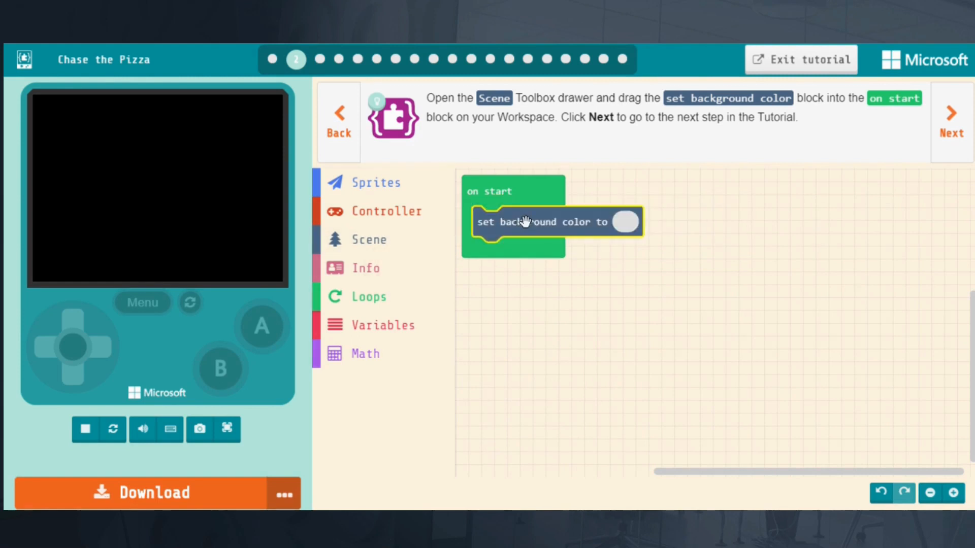
click(950, 121)
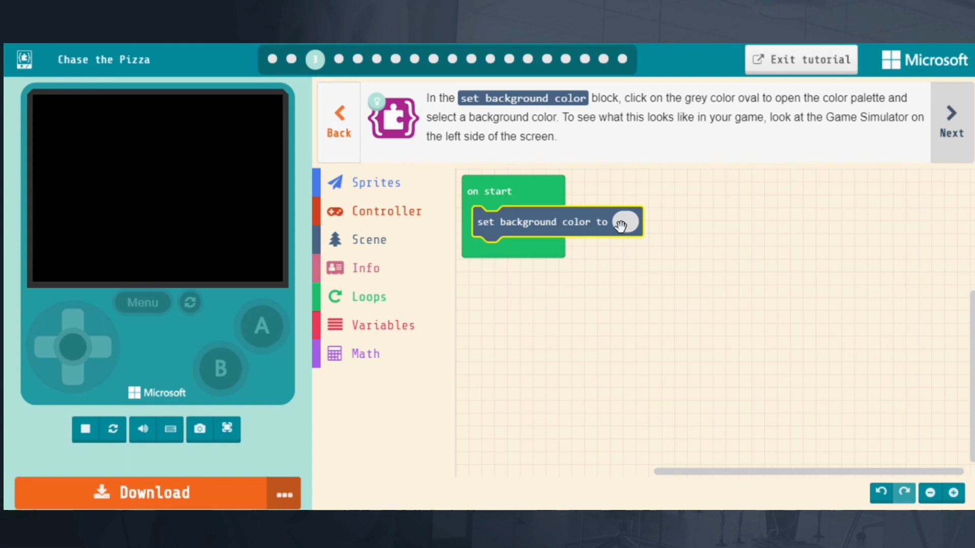
- Choose red as the background colour, run the game, then advance to the player sprite step
click(624, 222)
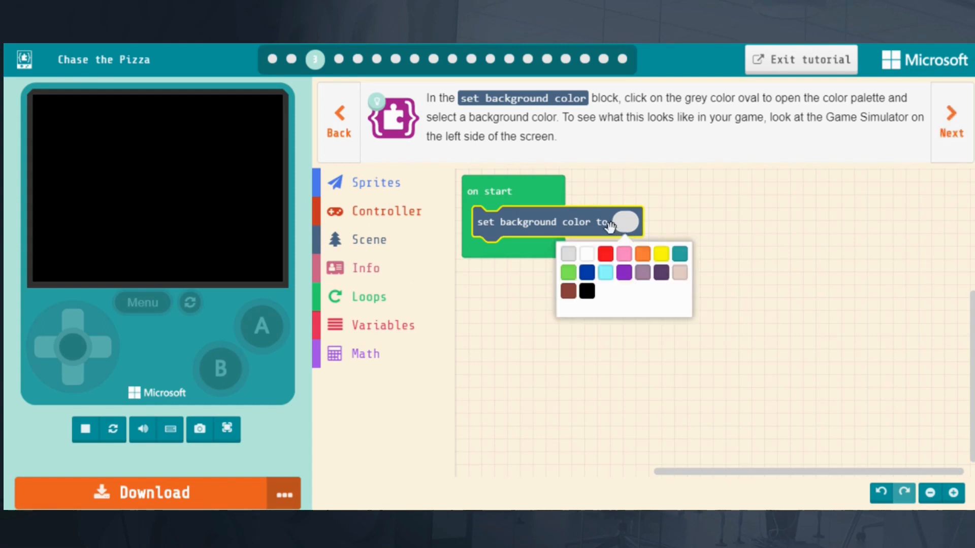
click(603, 253)
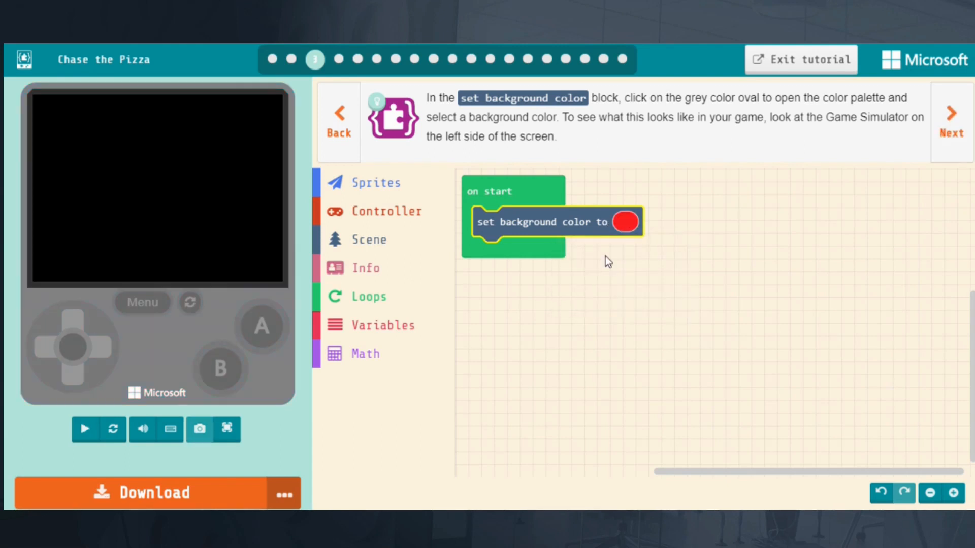
click(84, 428)
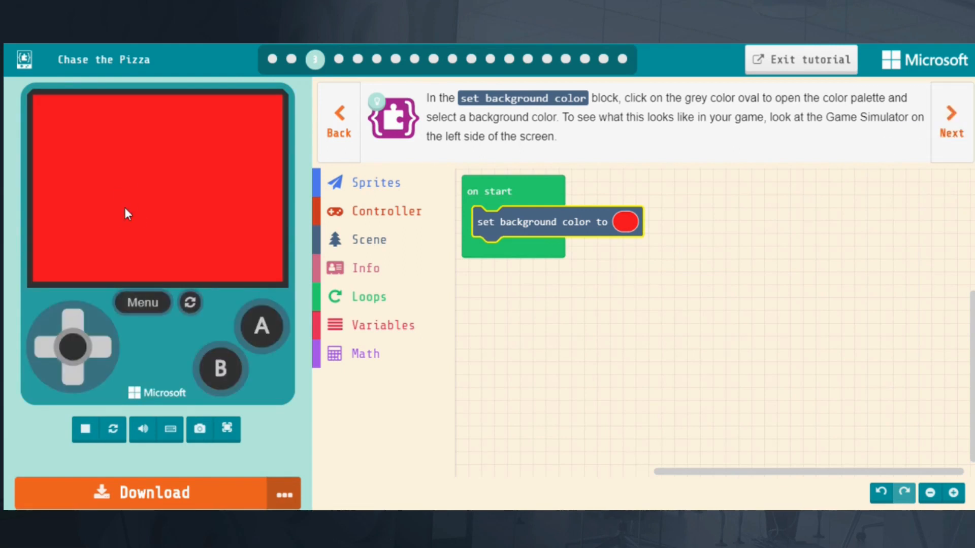
mouse_move(123, 192)
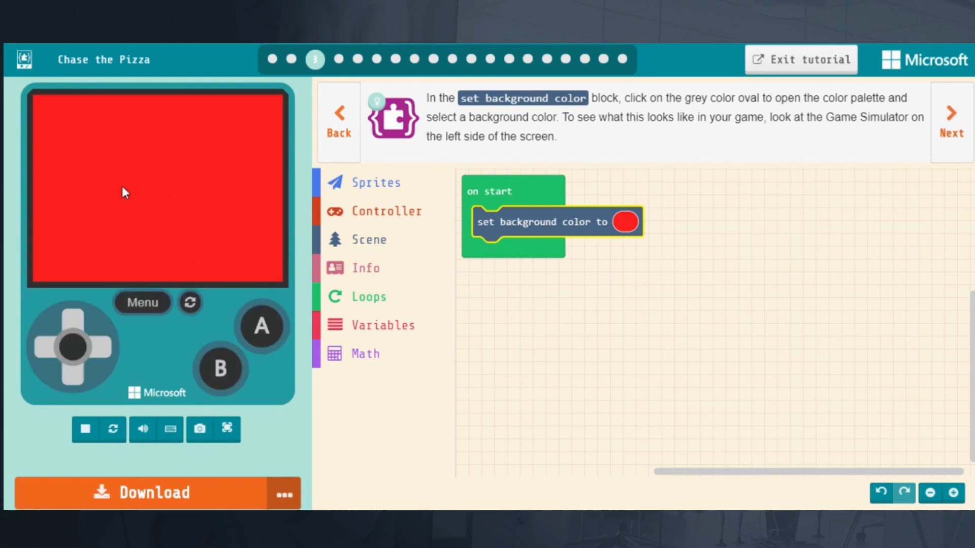
mouse_move(951, 118)
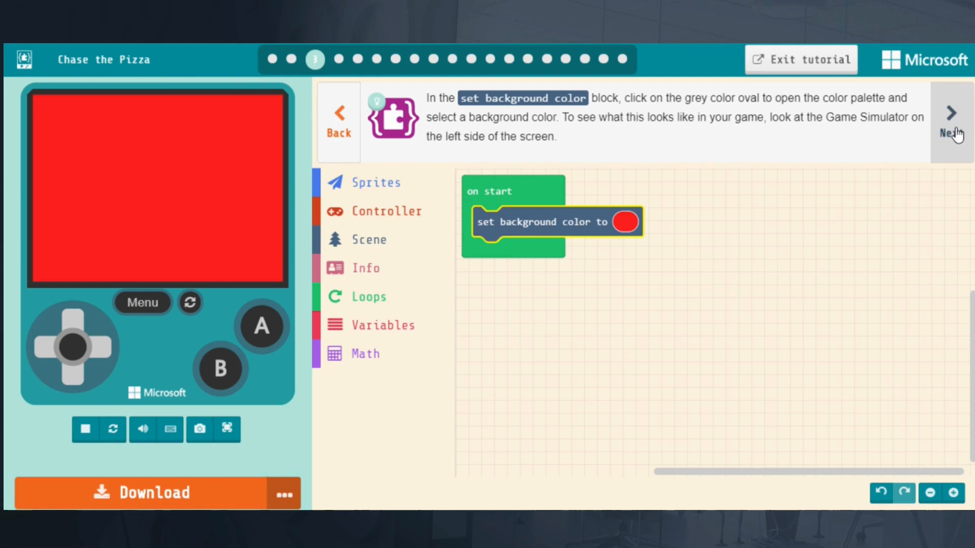
click(950, 121)
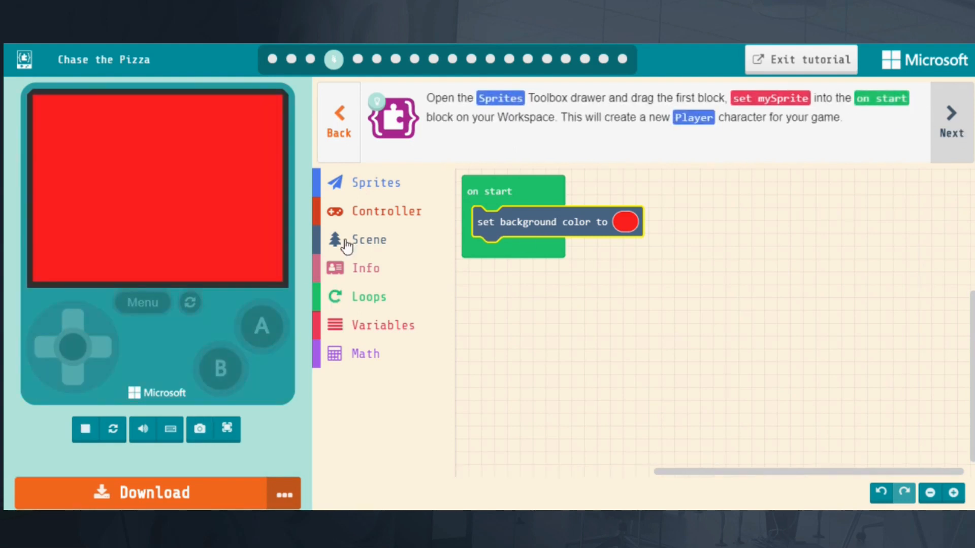
- Add set mySprite to sprite of kind Player from Sprites into on start and advance the tutorial
click(375, 182)
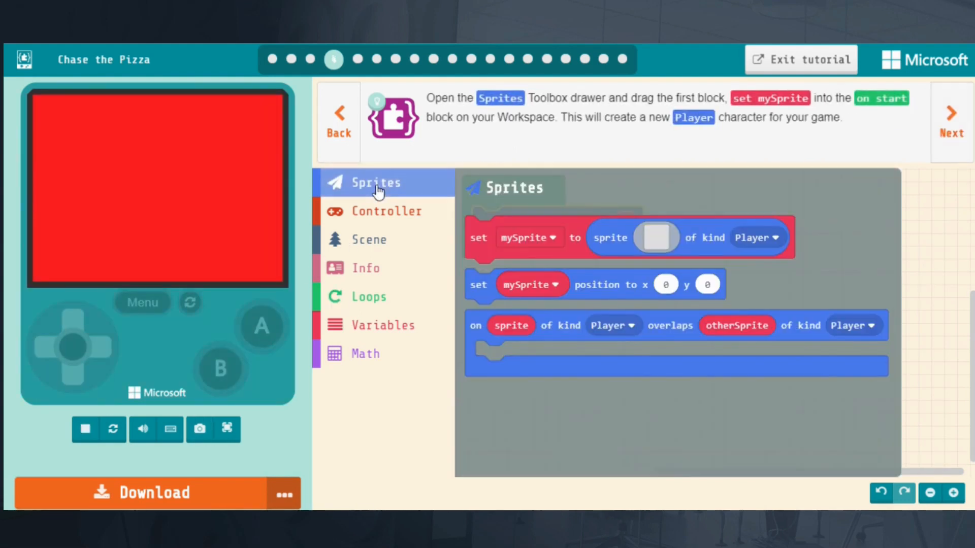
click(527, 238)
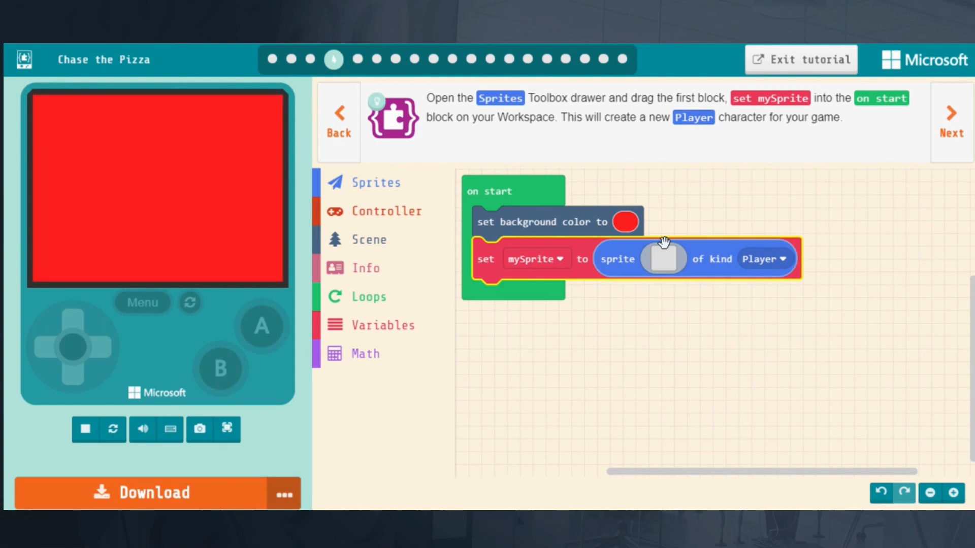
mouse_move(694, 207)
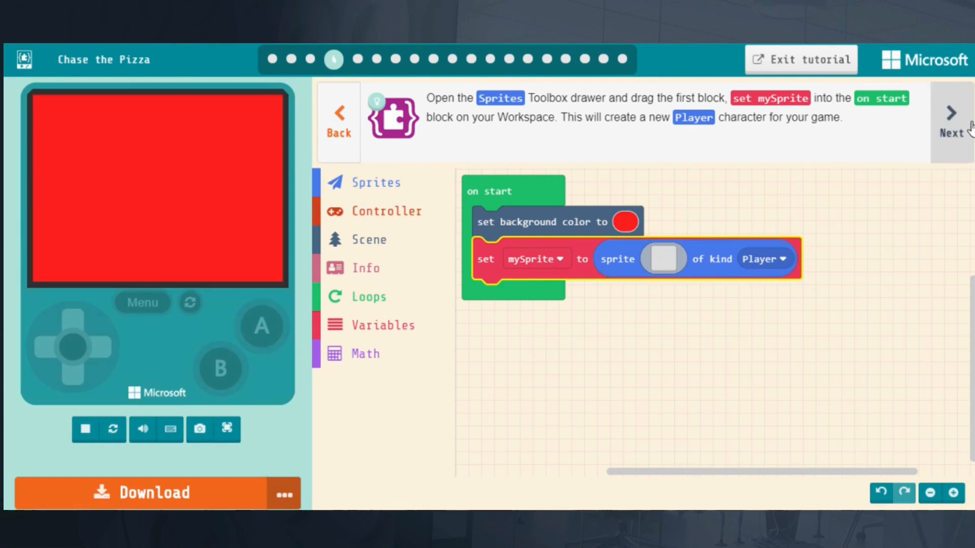
click(950, 113)
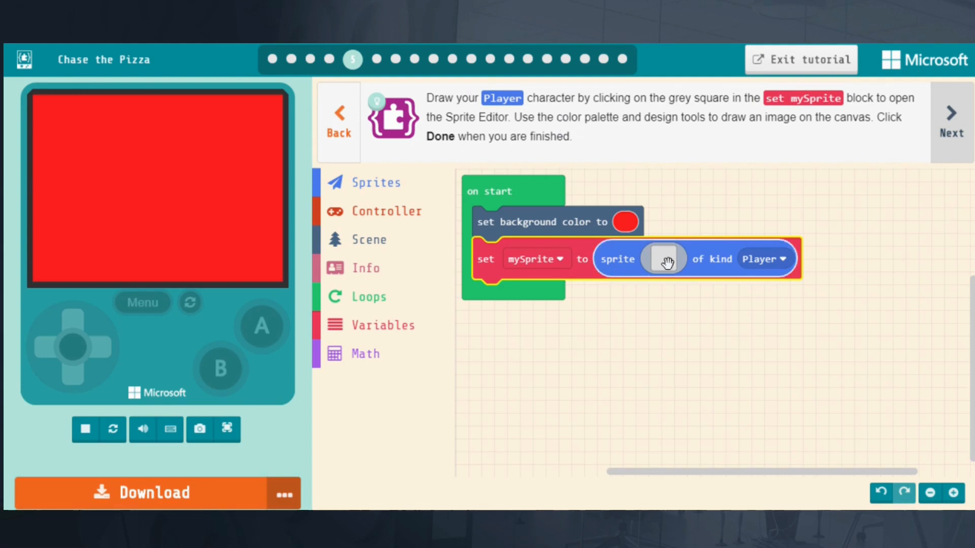
- Draw a pink stick figure (head, body, legs, arms) in the sprite image editor and apply it with Done
click(663, 258)
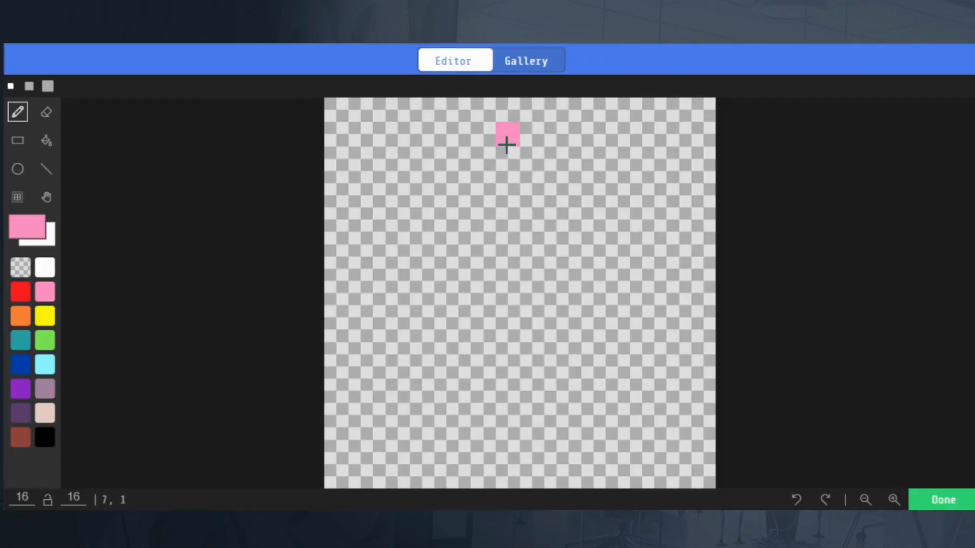
drag(506, 134, 523, 256)
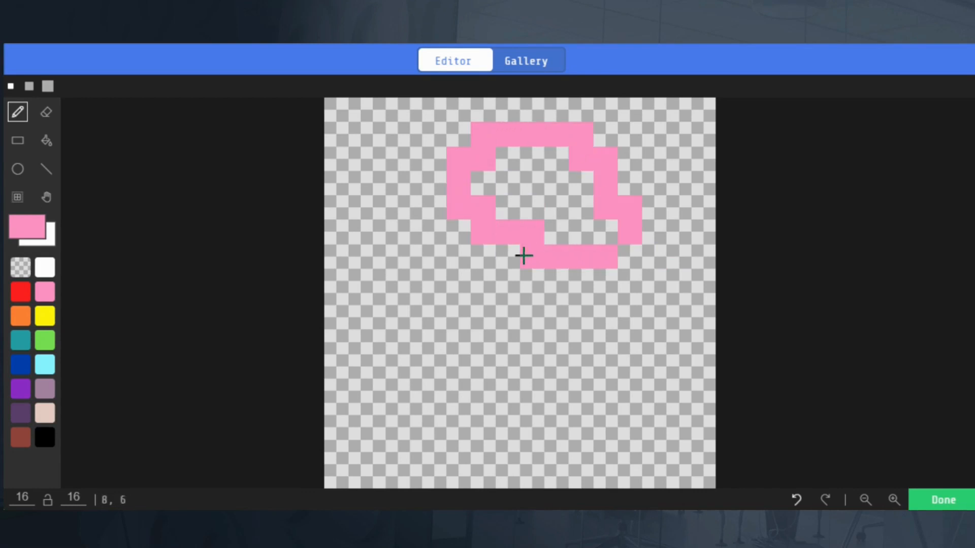
drag(524, 256, 606, 457)
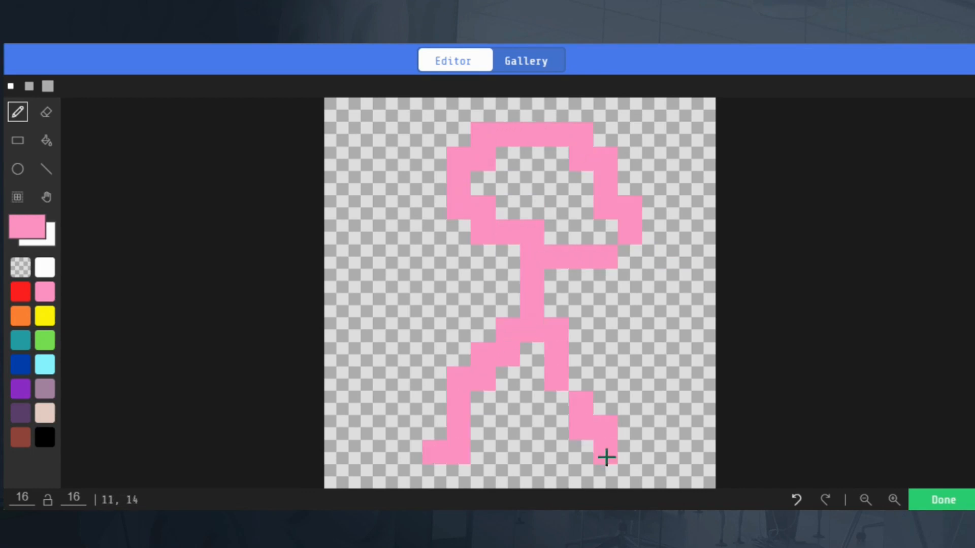
drag(609, 458, 407, 276)
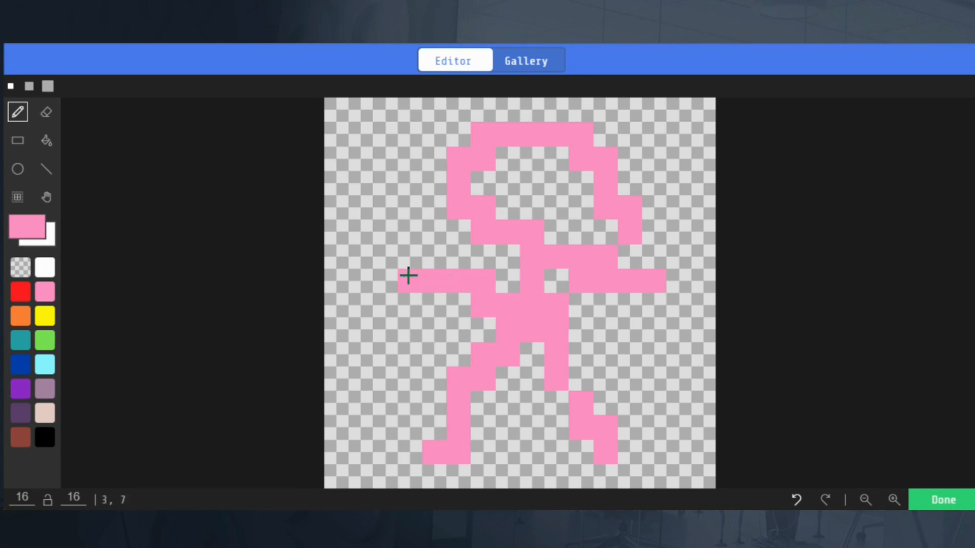
click(943, 500)
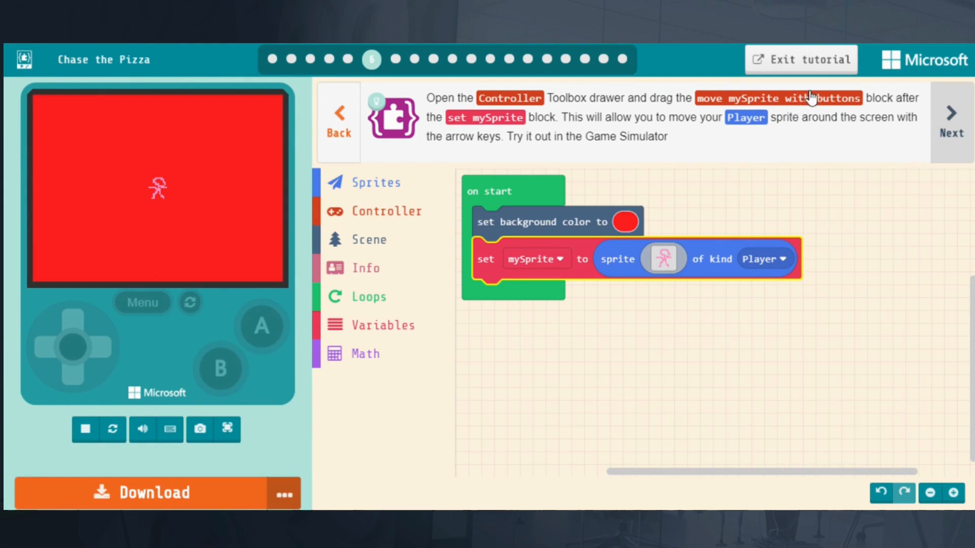
mouse_move(793, 99)
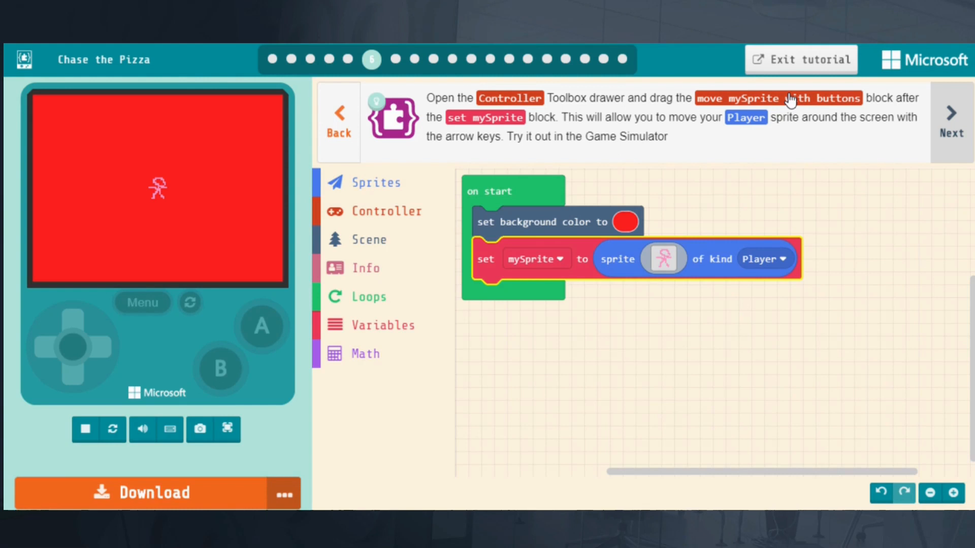
mouse_move(791, 87)
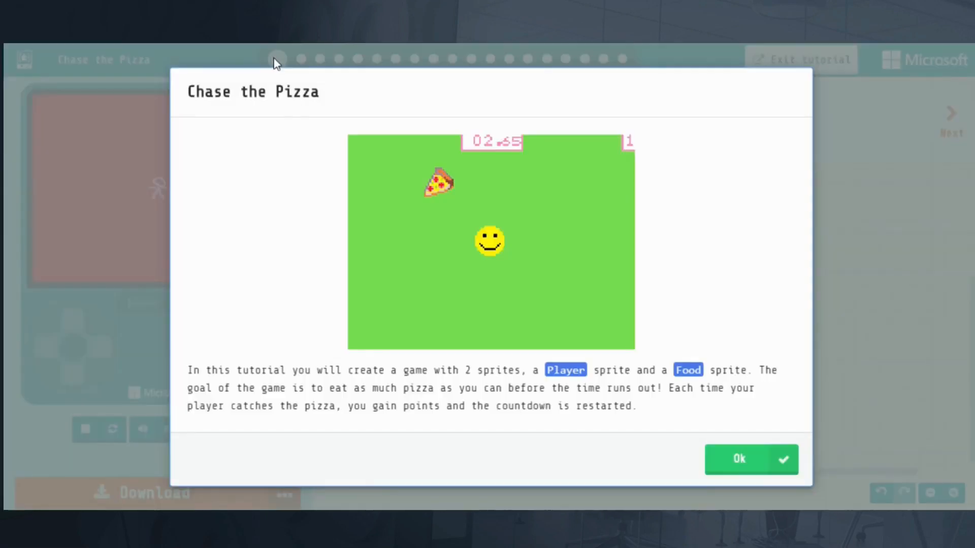
- Confirm Ok on the Chase the Pizza intro dialog to return to the background-color step
click(738, 459)
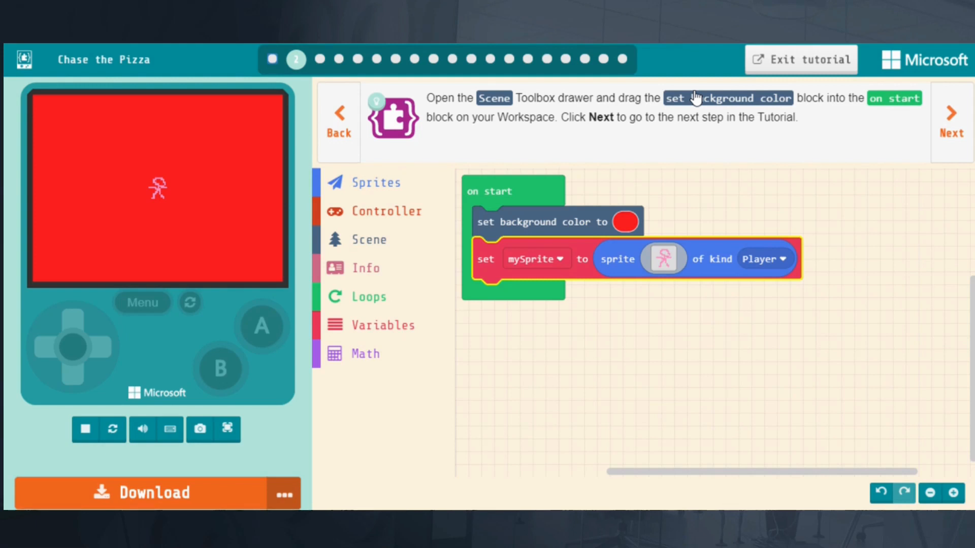
mouse_move(798, 60)
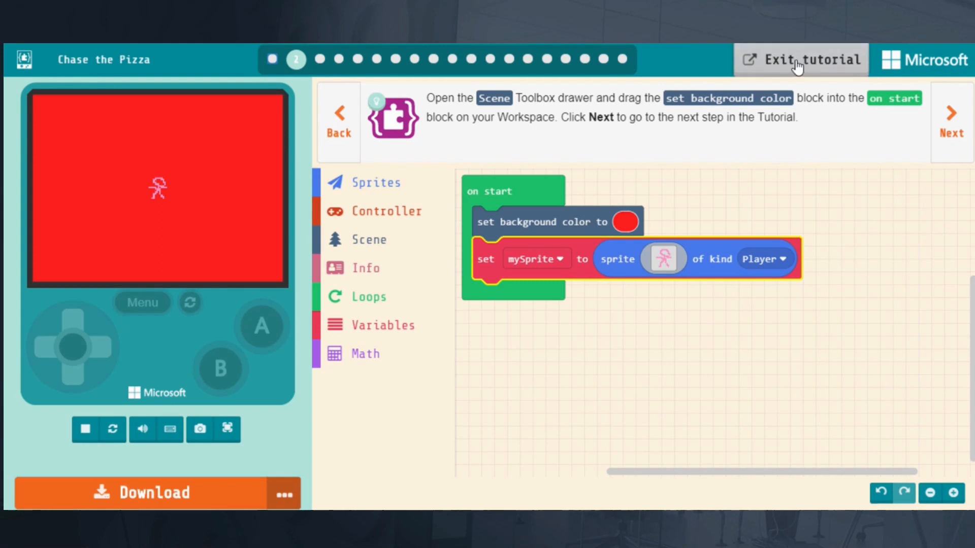
- Exit the tutorial to the home page and show the Cherry Pickr lesson's description card
click(800, 60)
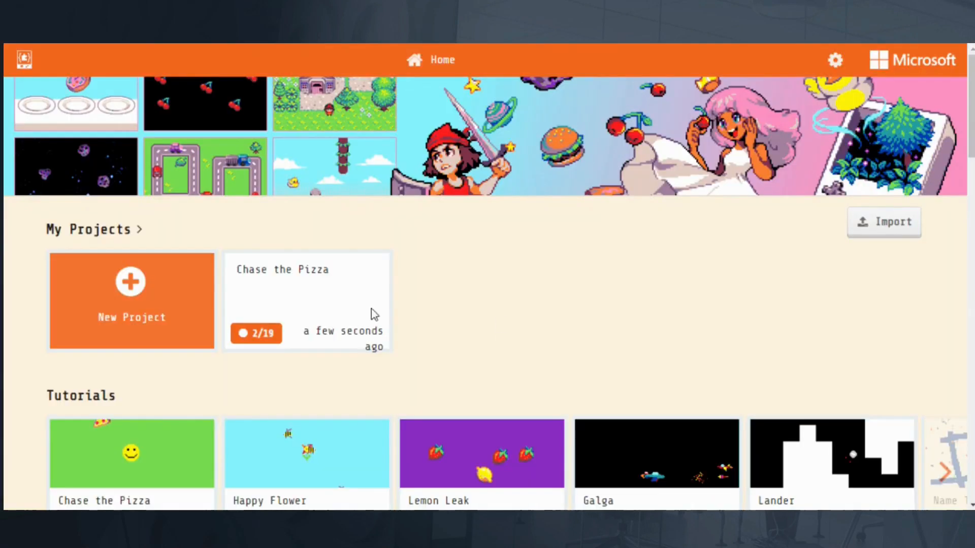
scroll(down, 3)
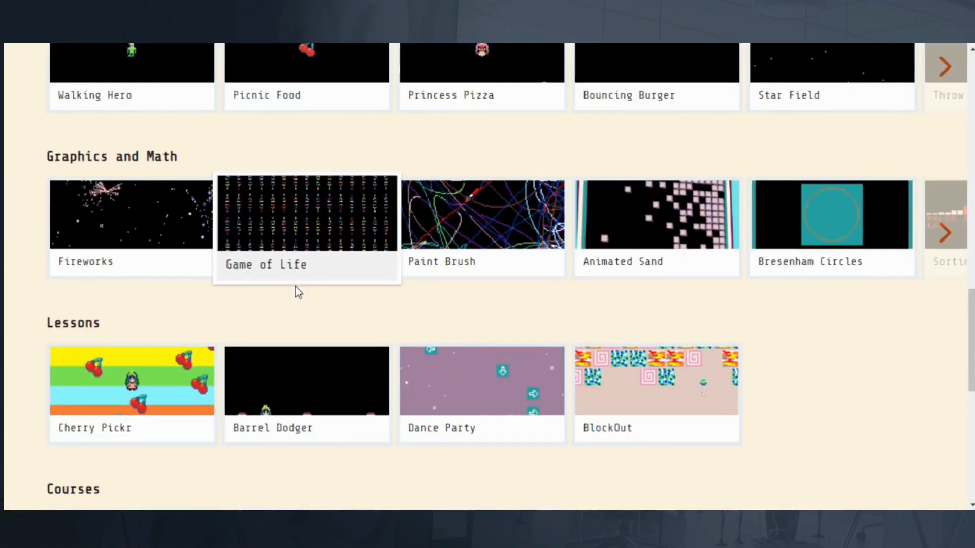
click(131, 380)
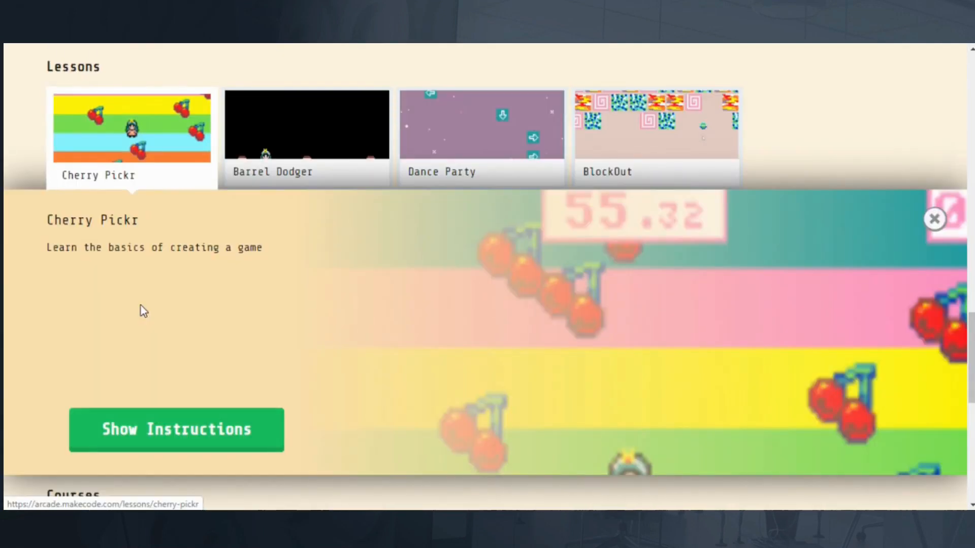
- Show the Cherry Pickr instructions and read down through the first lesson parts
click(175, 429)
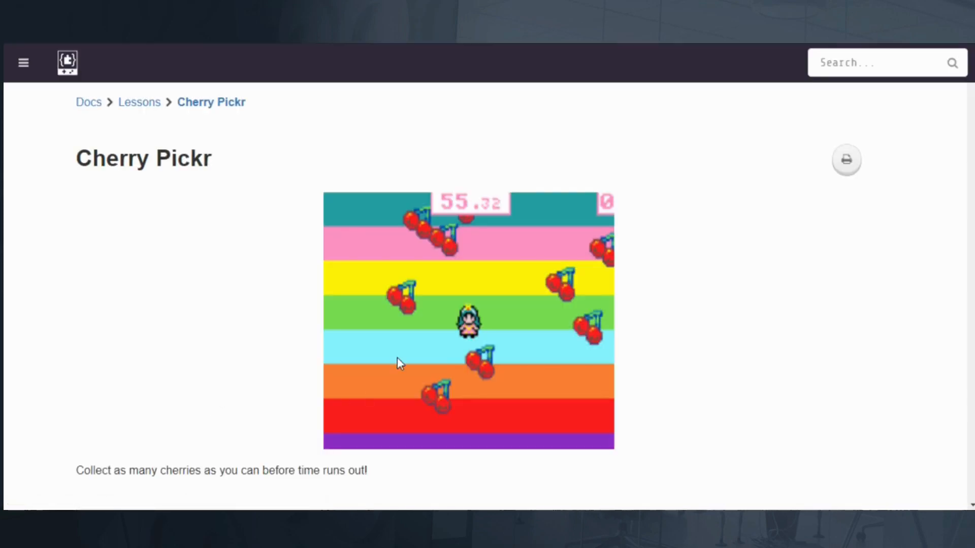
scroll(down, 3)
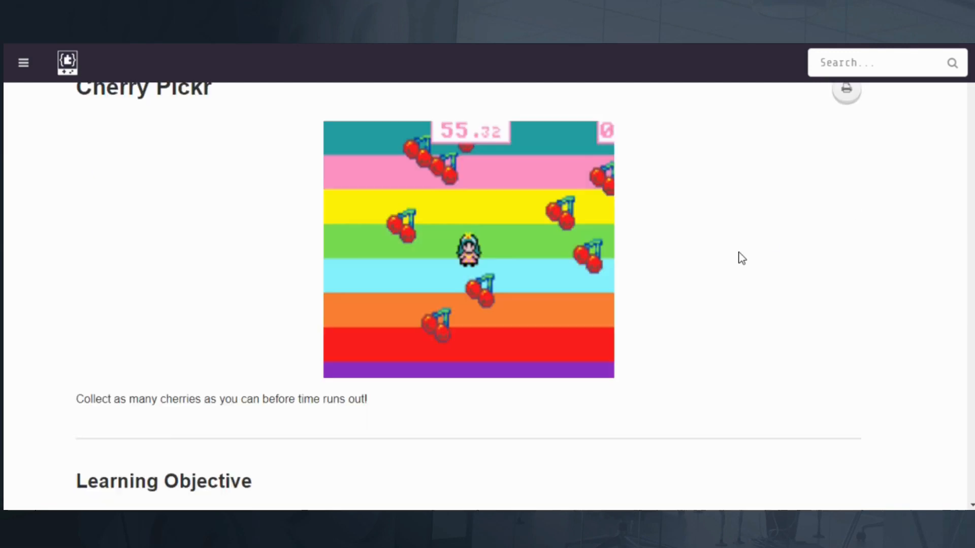
scroll(down, 3)
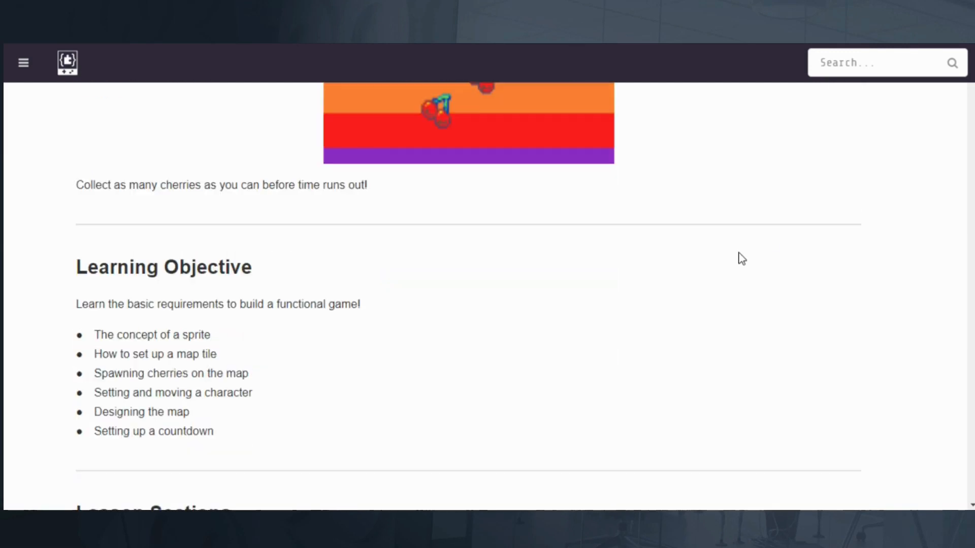
scroll(down, 3)
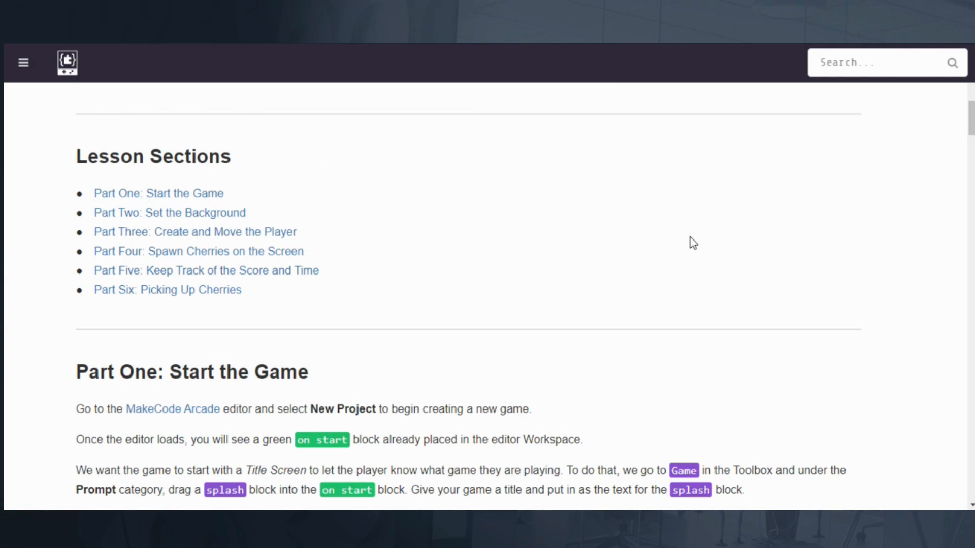
mouse_move(738, 236)
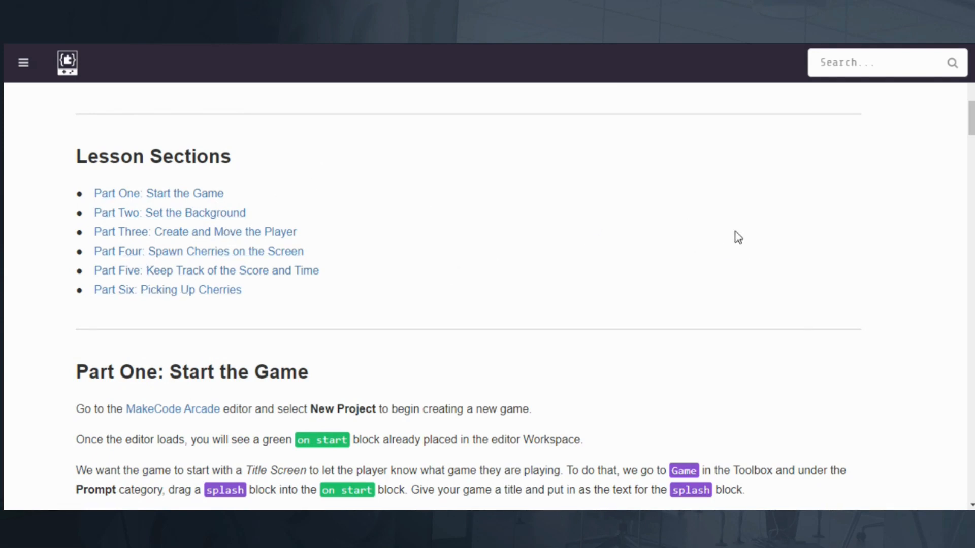
scroll(down, 3)
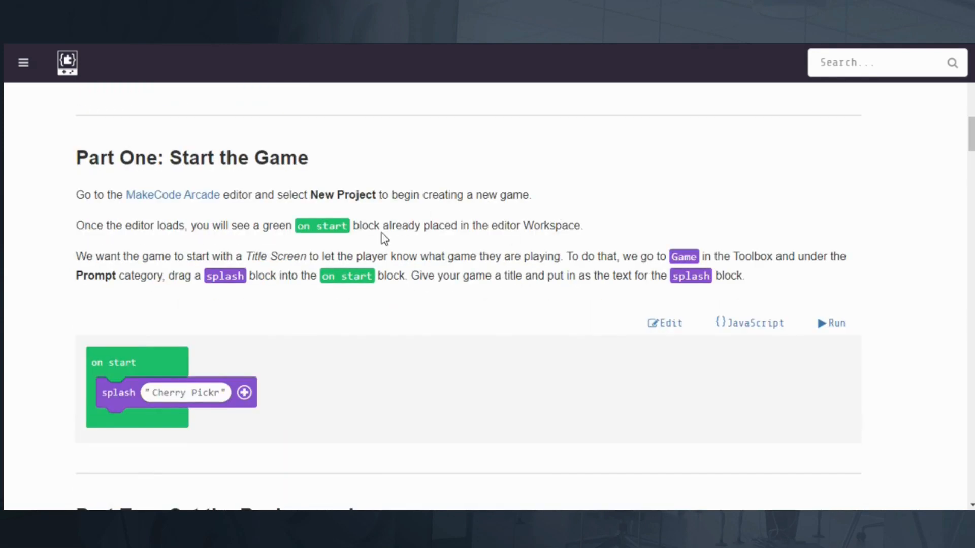
scroll(down, 3)
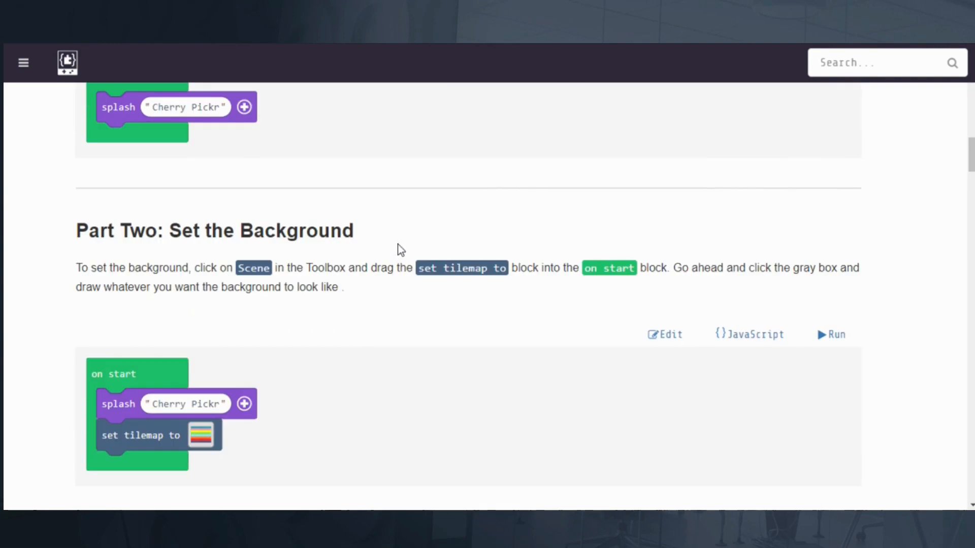
- Continue reading the remaining lesson sections down to cherry spawning
scroll(down, 3)
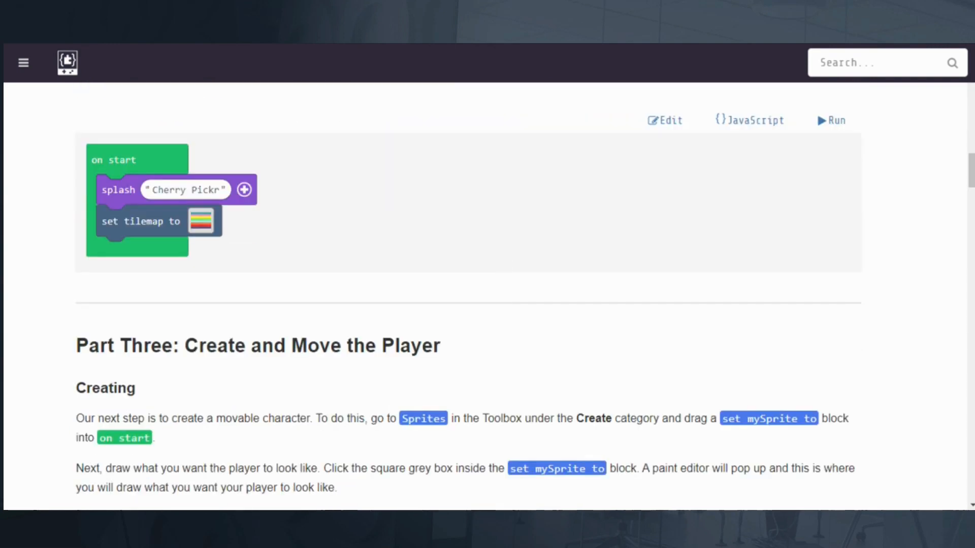
mouse_move(339, 184)
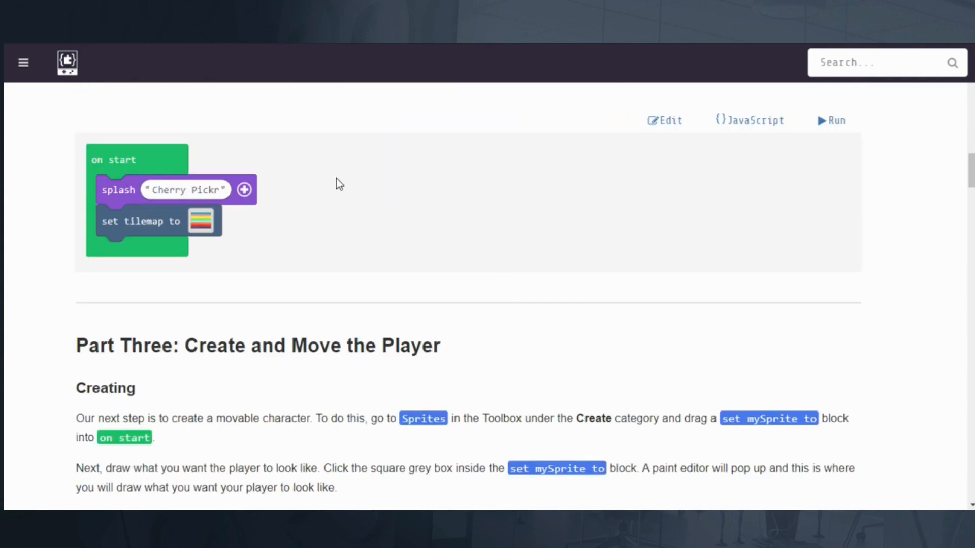
scroll(down, 3)
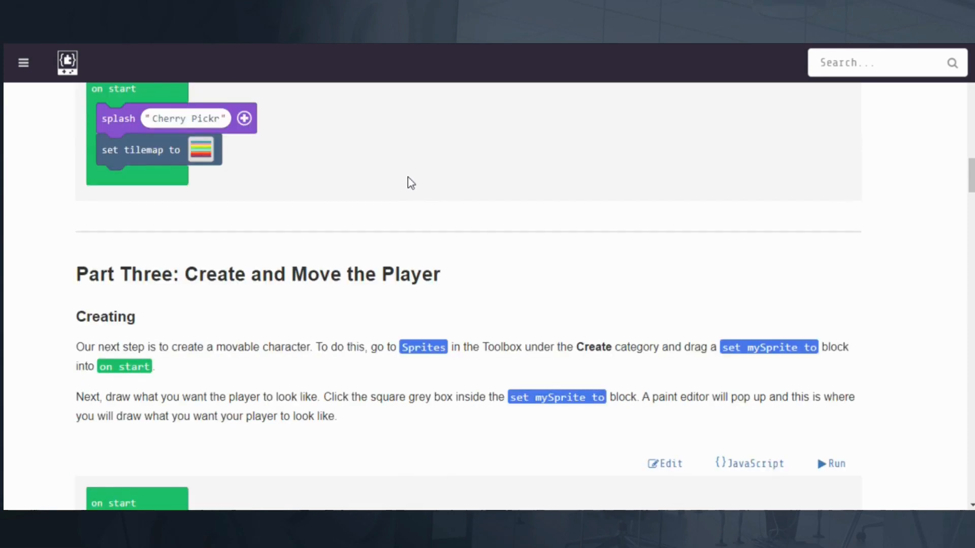
scroll(down, 3)
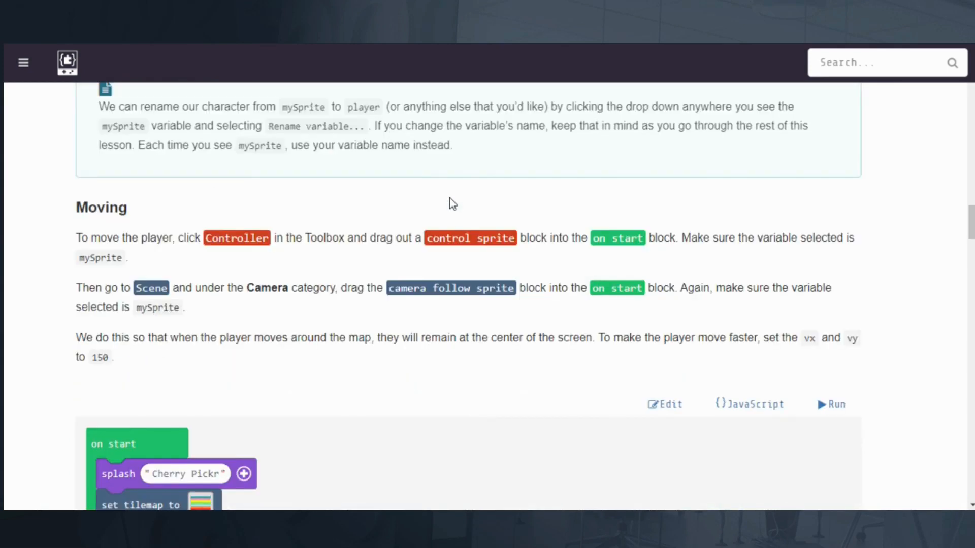
scroll(down, 3)
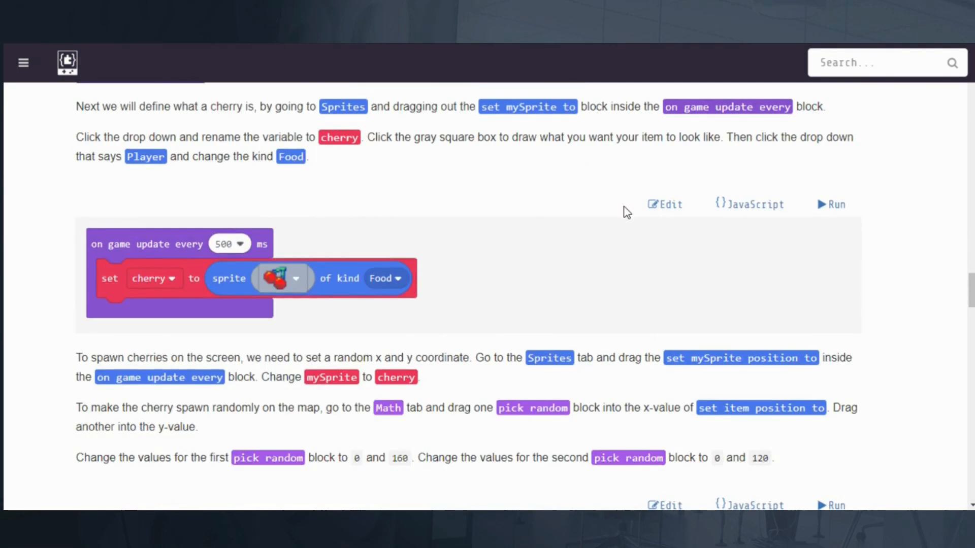
scroll(down, 3)
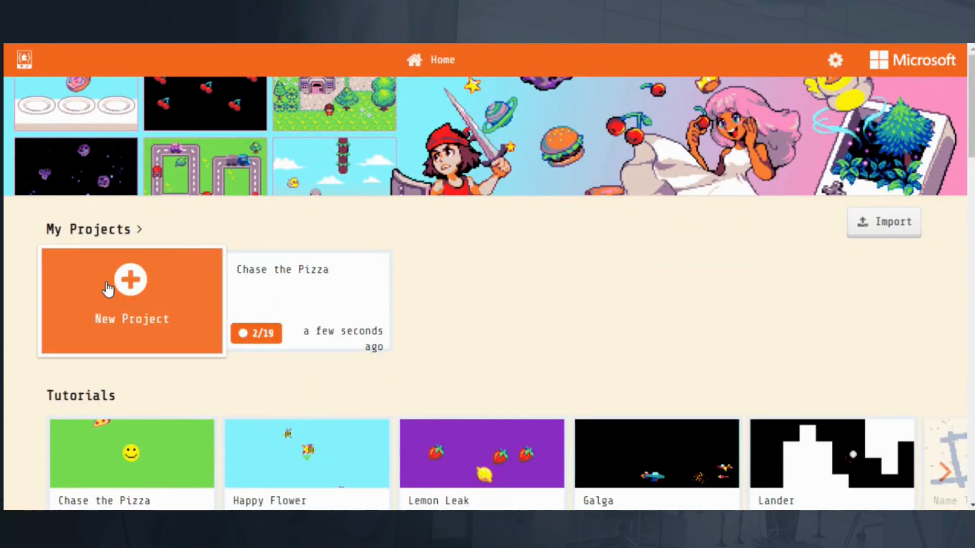
- Create a new blank project from the home page, naming it EdTech Show
scroll(down, 3)
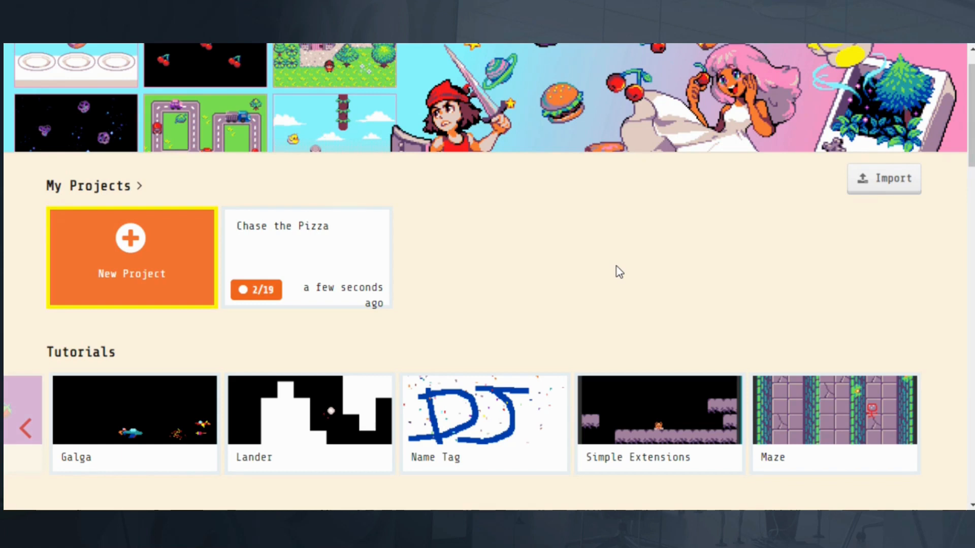
mouse_move(596, 287)
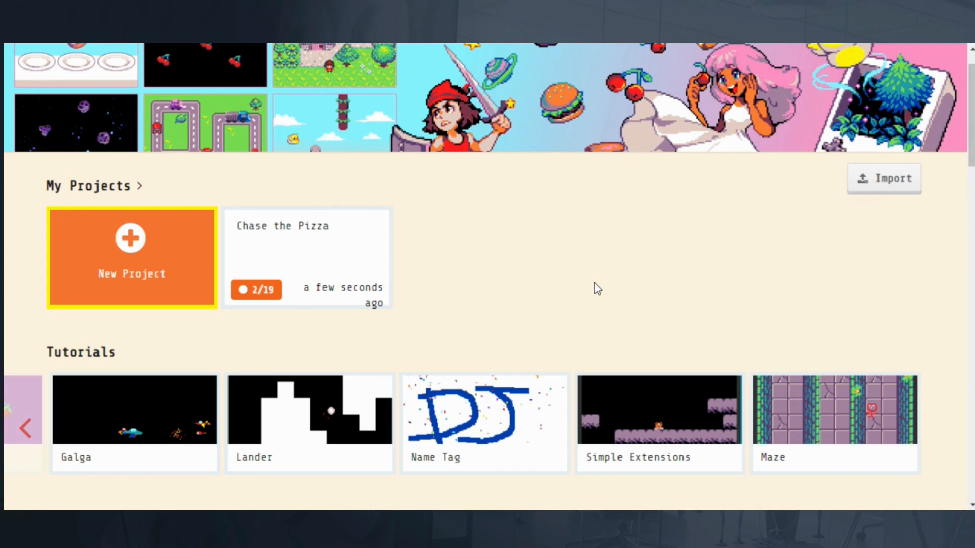
scroll(down, 3)
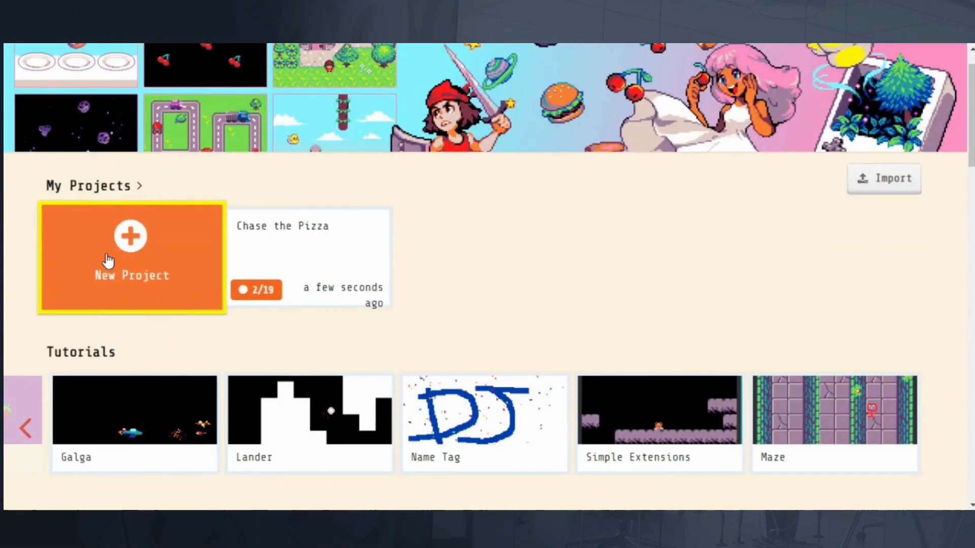
click(131, 258)
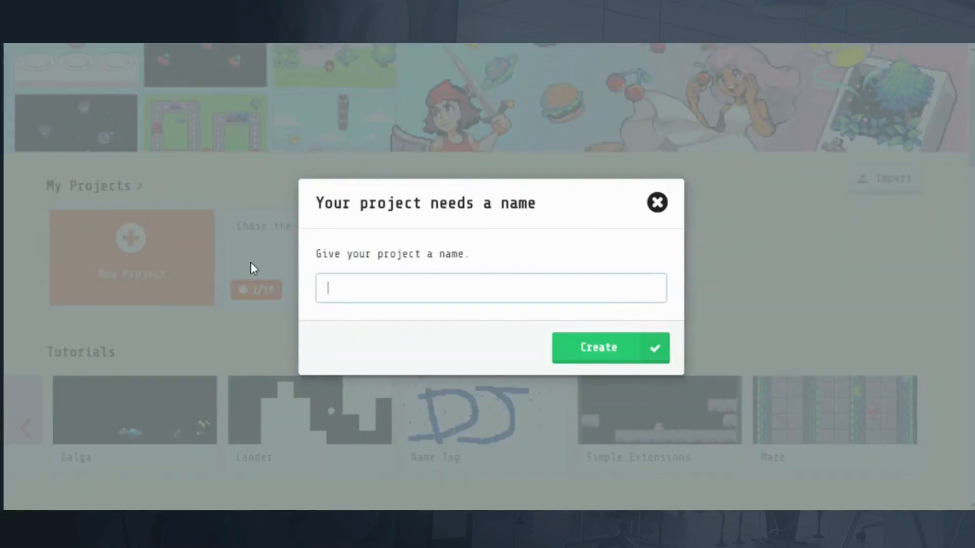
text(Edt)
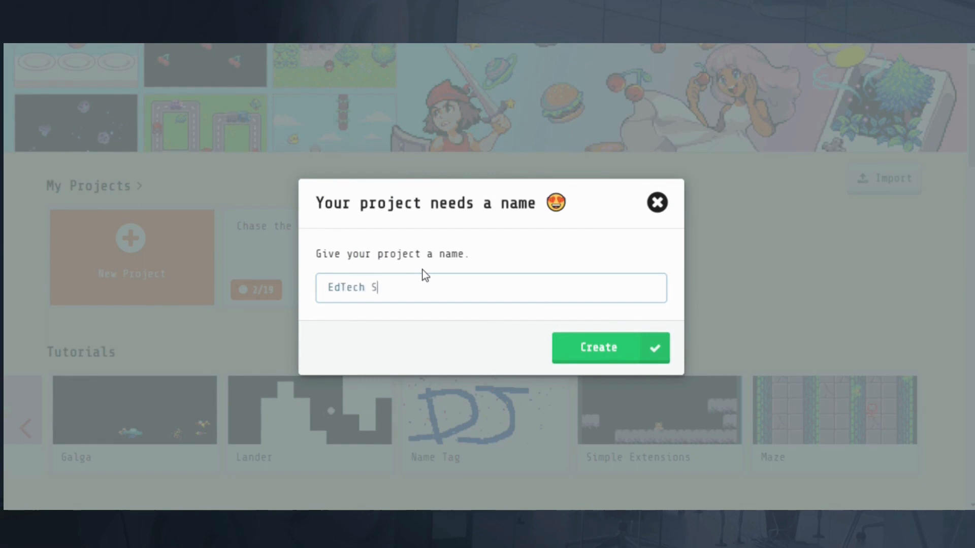
click(610, 347)
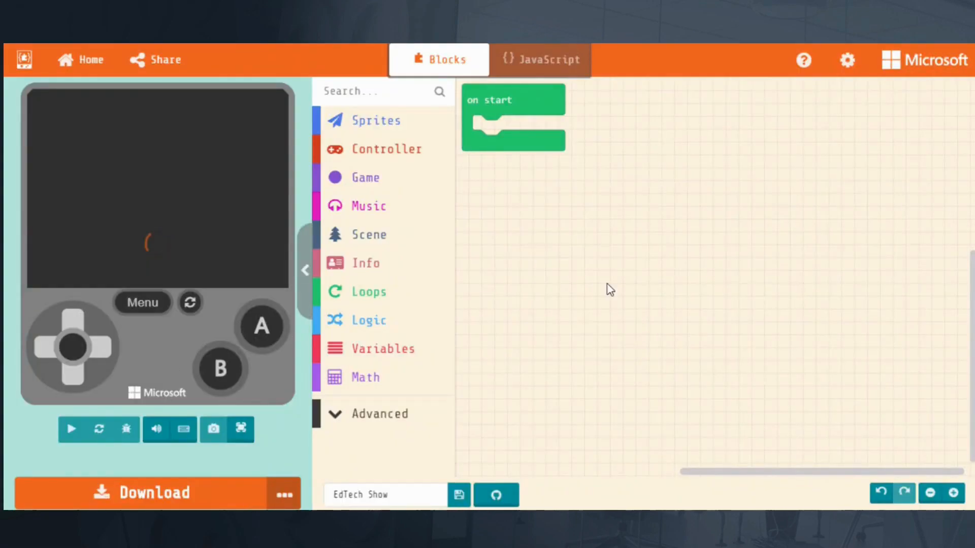
- Preview the Scene and Music block categories in the toolbox
click(71, 428)
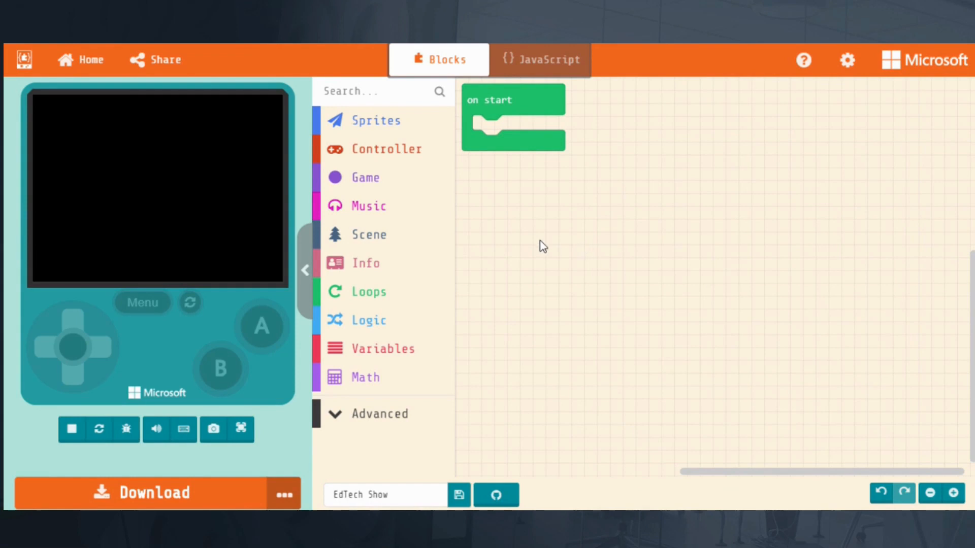
mouse_move(495, 118)
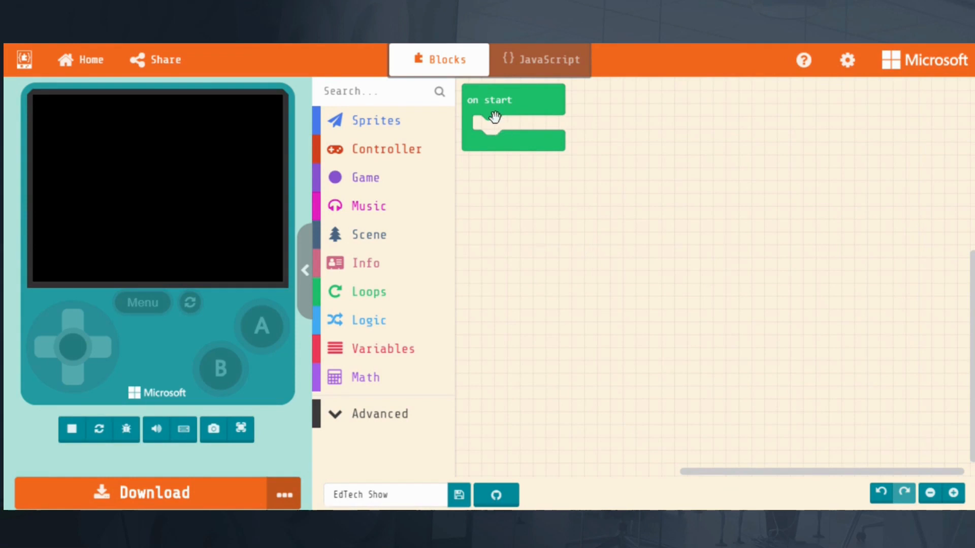
mouse_move(454, 68)
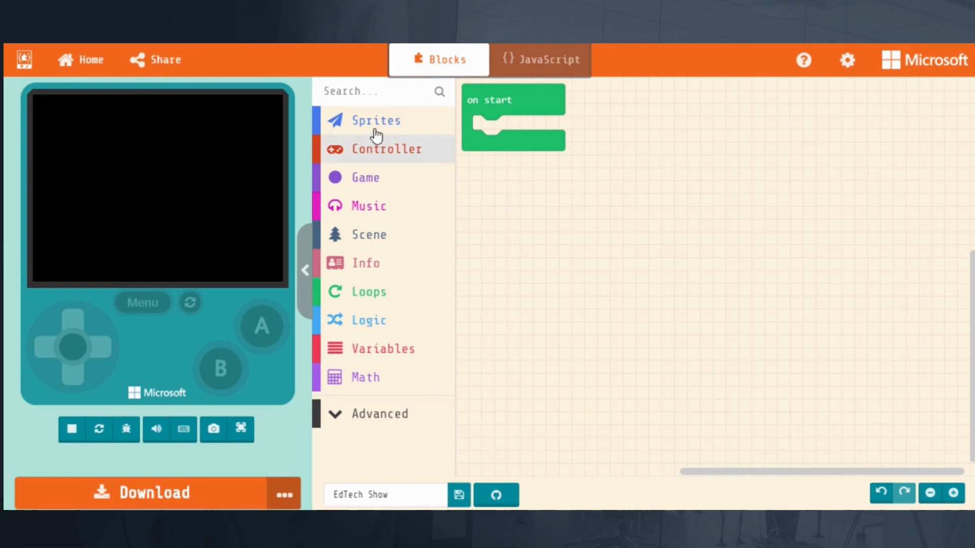
click(368, 234)
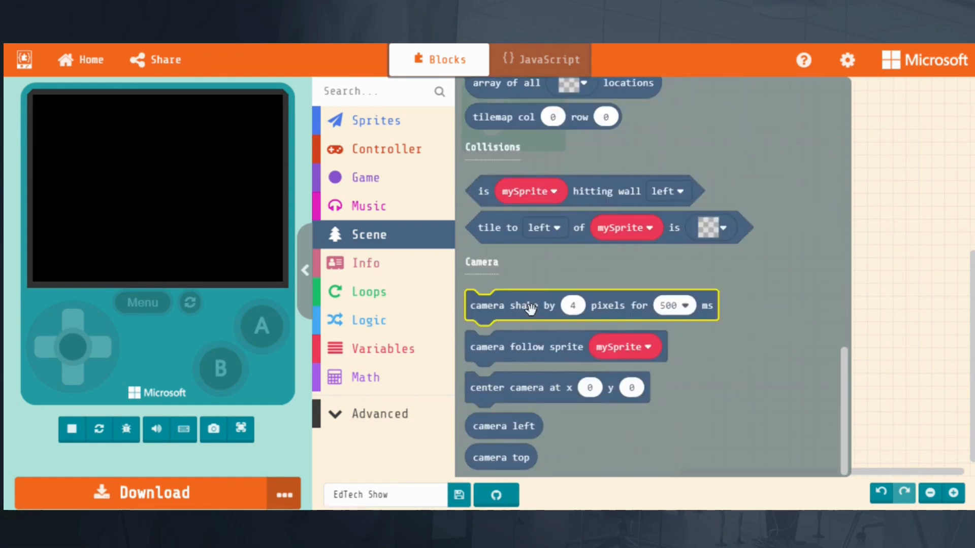
click(368, 206)
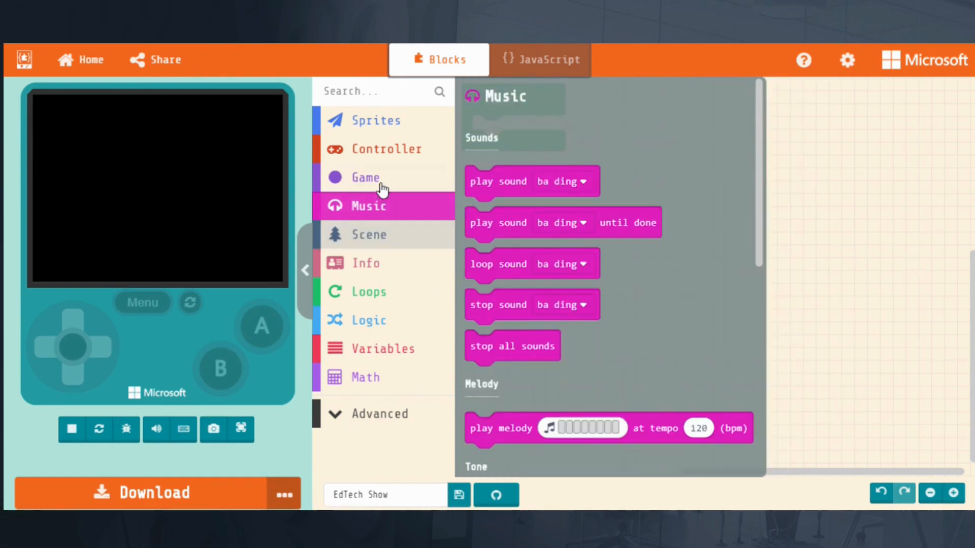
- Preview the Controller, Loops and Math block categories
click(390, 148)
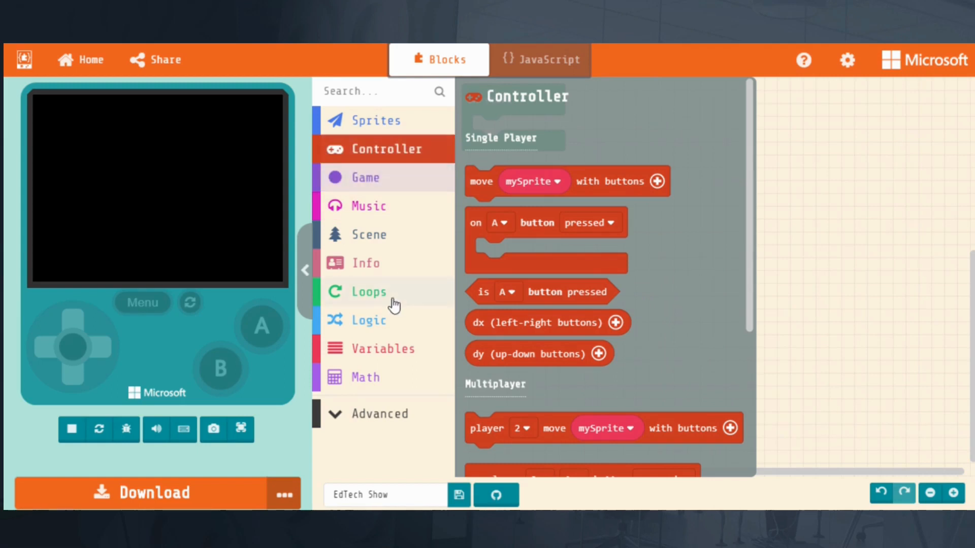
click(369, 291)
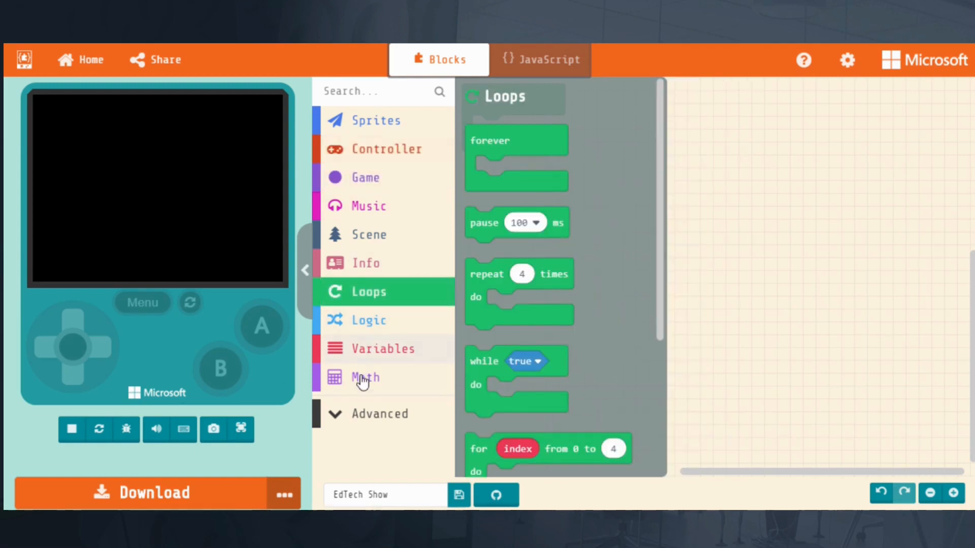
click(375, 120)
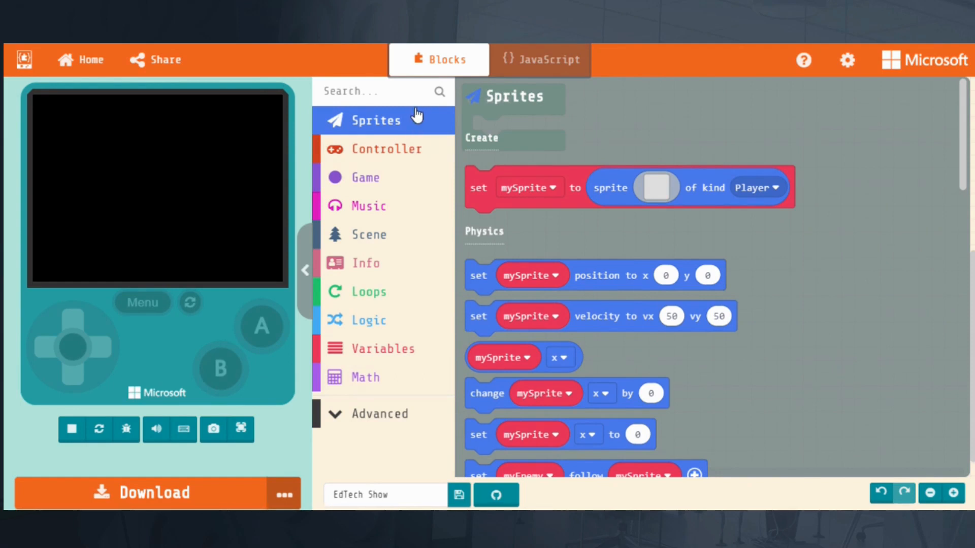
mouse_move(537, 58)
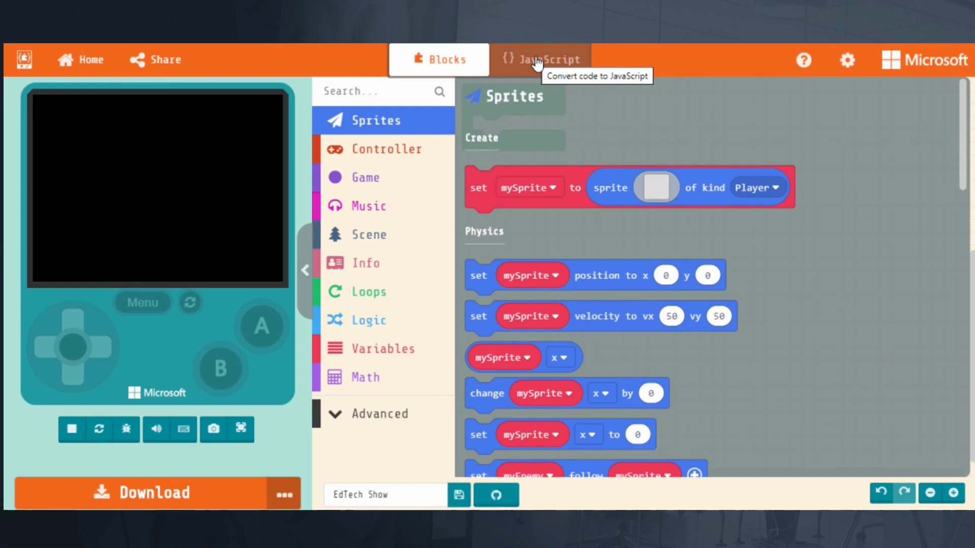
mouse_move(539, 61)
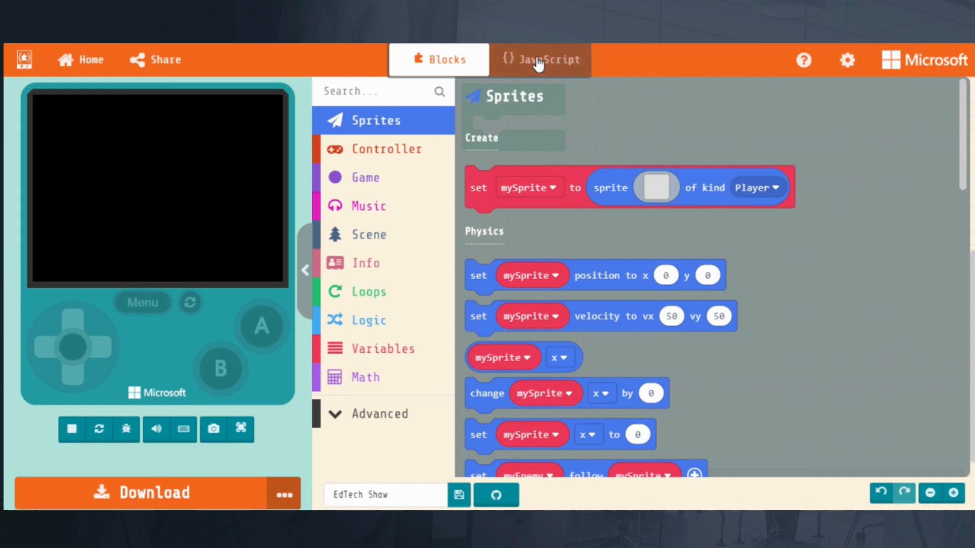
- View the start-up code as JavaScript, then convert it back into blocks
click(539, 59)
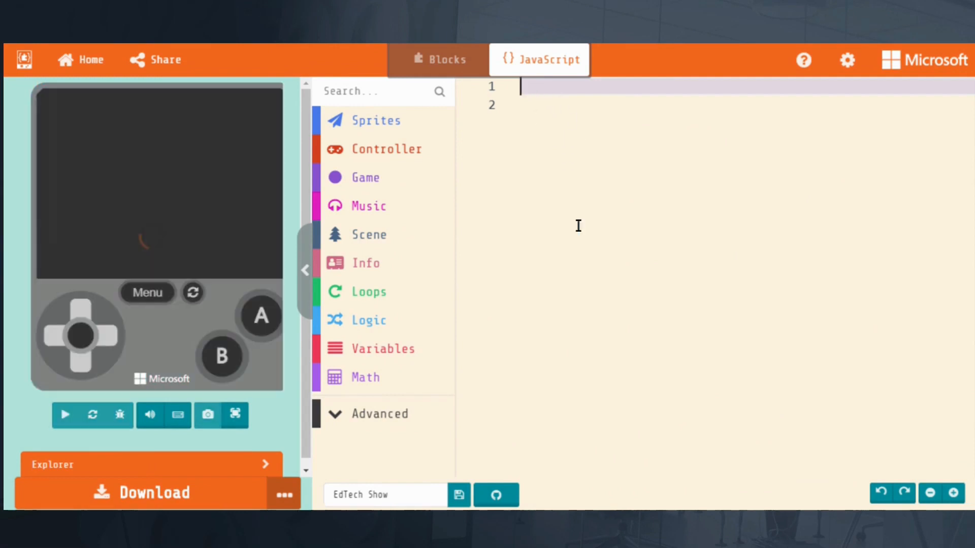
mouse_move(438, 60)
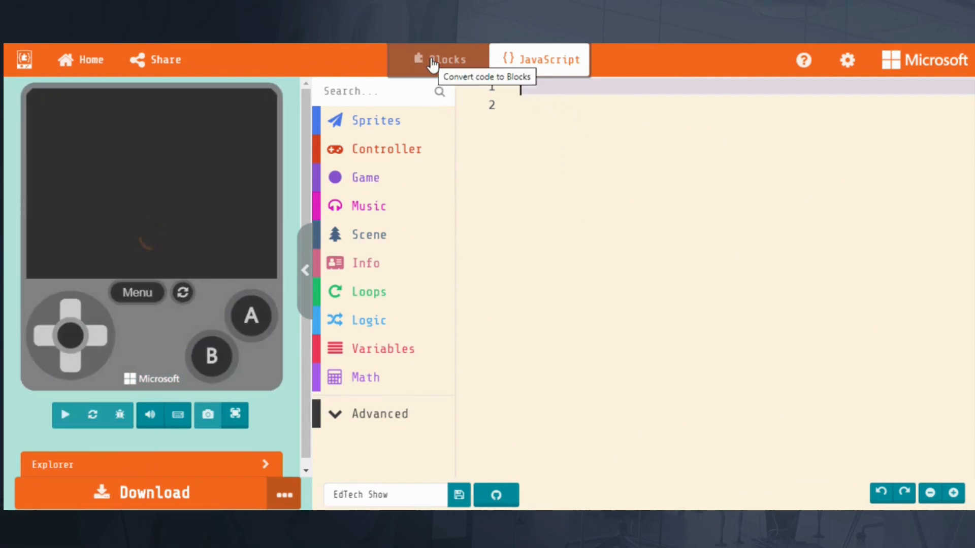
click(539, 59)
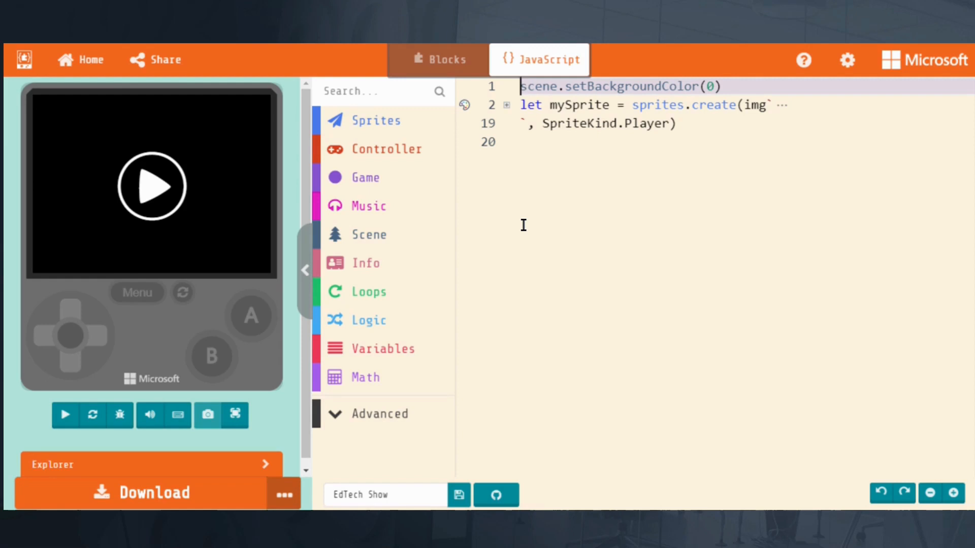
click(441, 58)
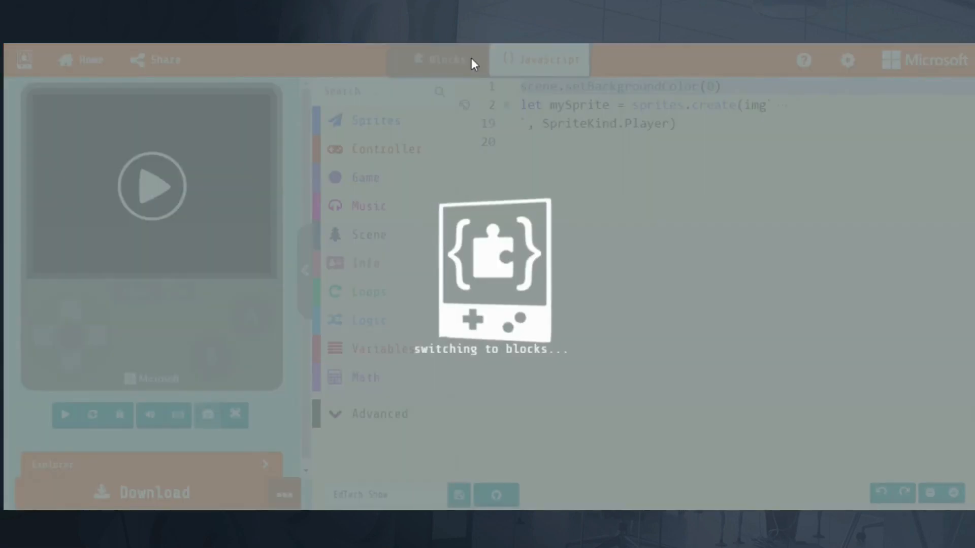
click(438, 60)
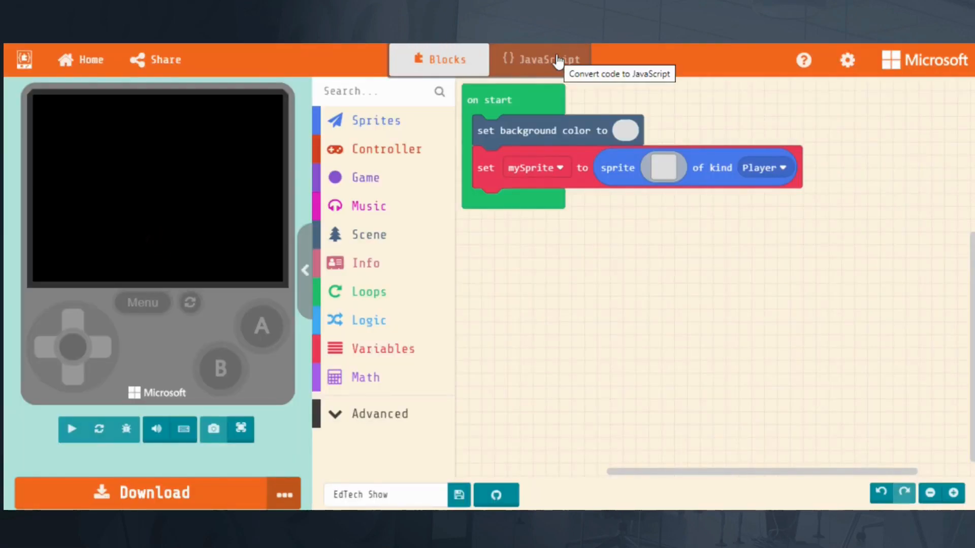
- Show the code as JavaScript again, then return to the home page galleries
click(71, 428)
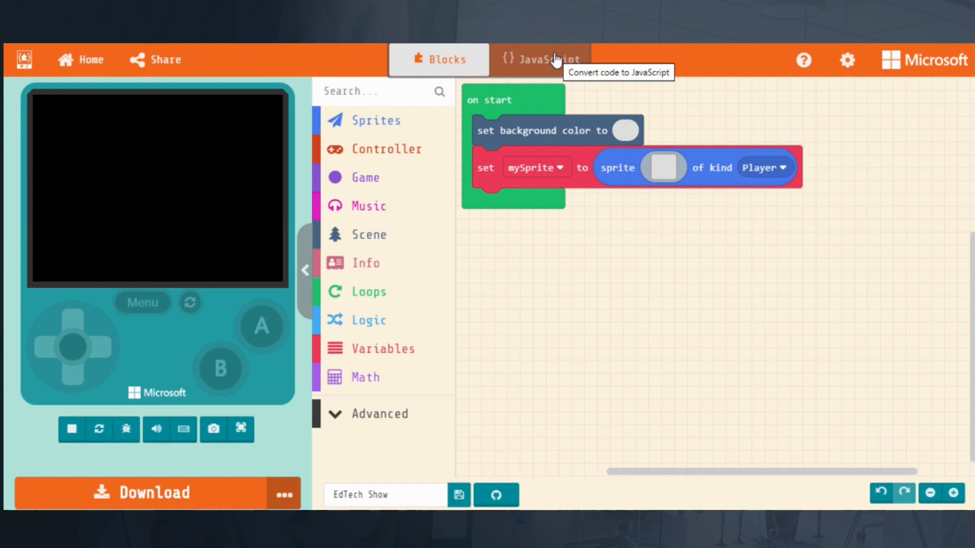
click(539, 60)
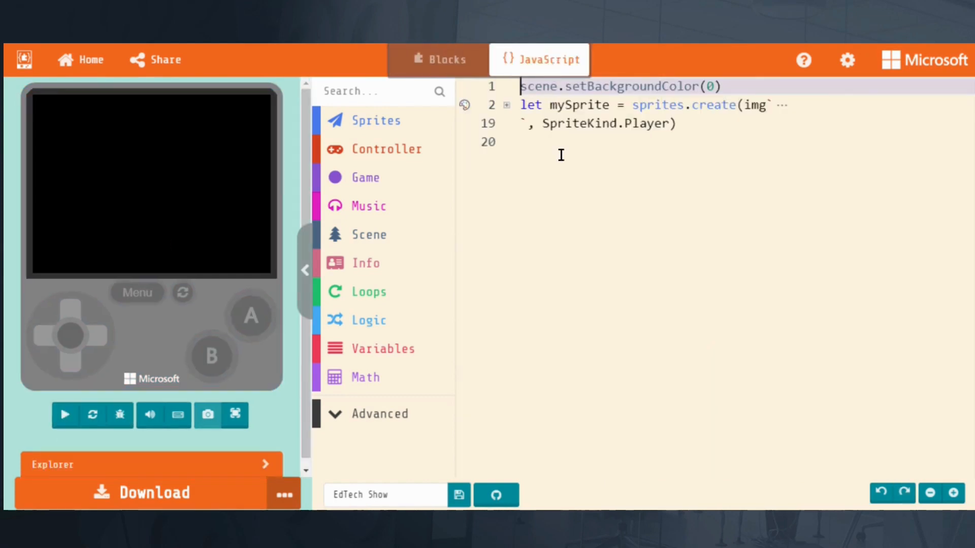
click(65, 414)
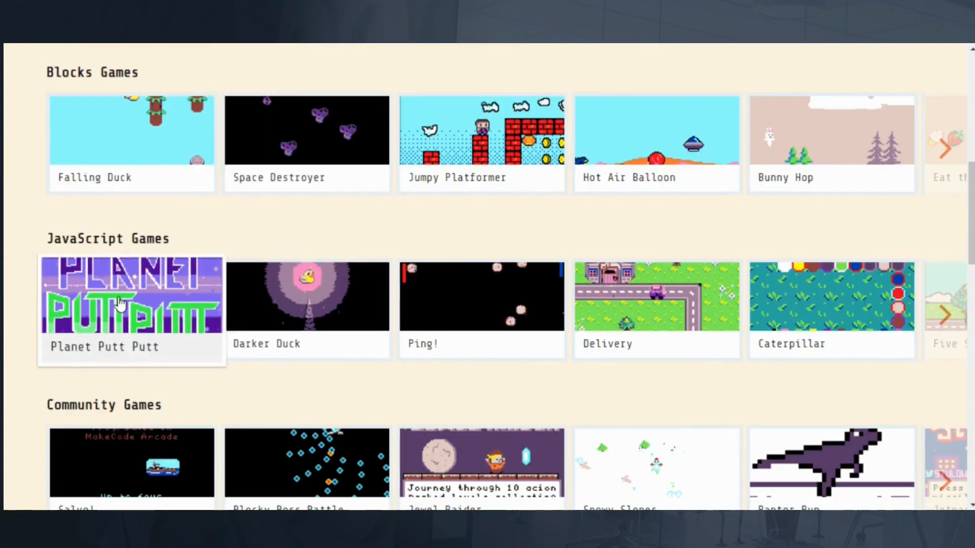
- Open the Planet Putt Putt example from the JavaScript Games gallery
click(131, 296)
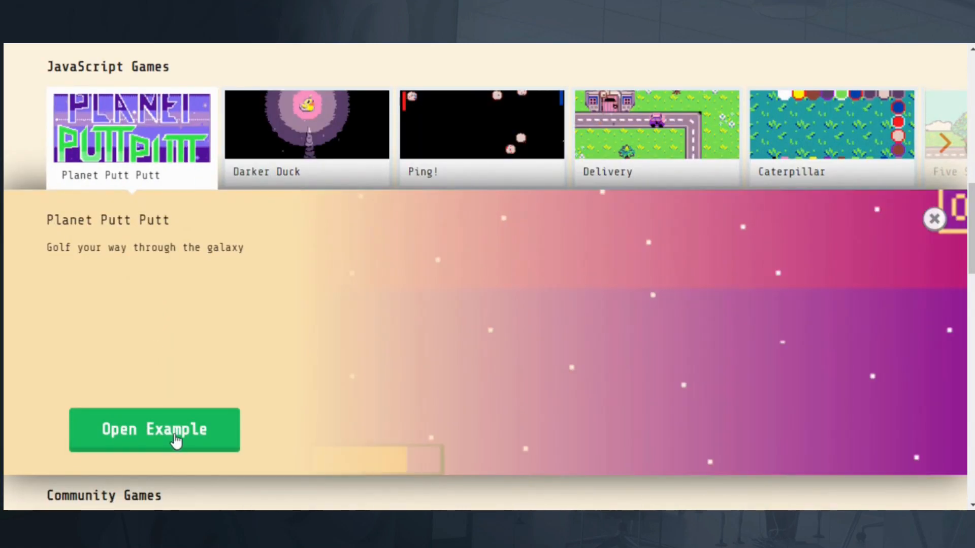
click(153, 428)
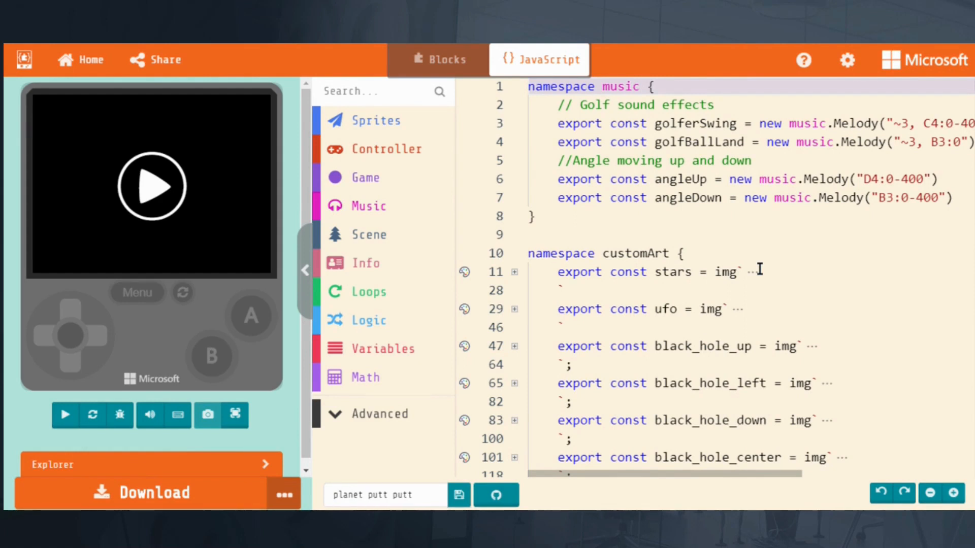
scroll(down, 3)
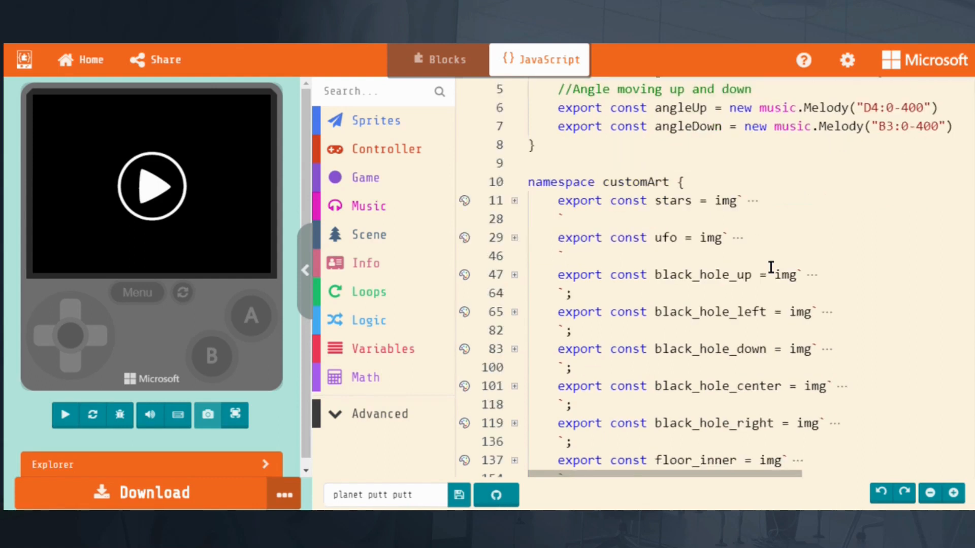
scroll(down, 3)
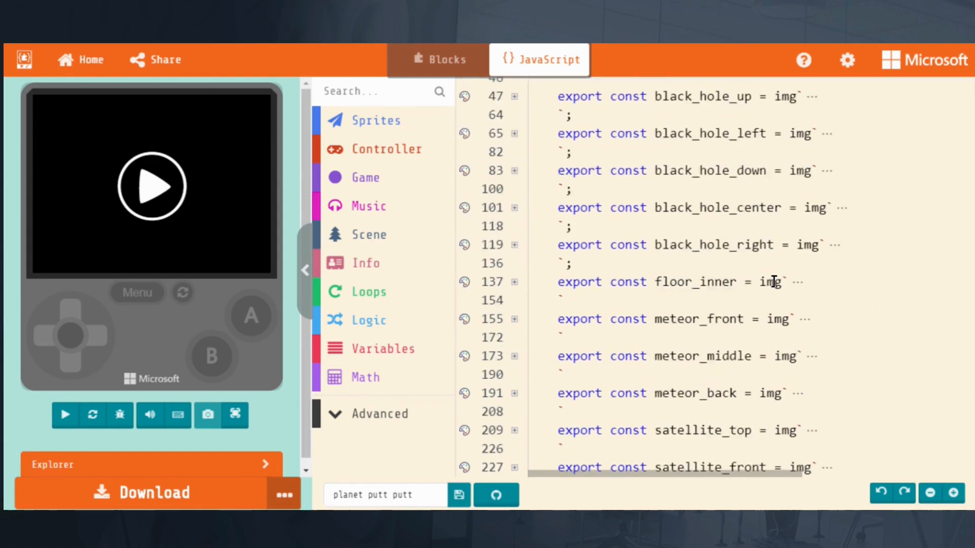
scroll(down, 3)
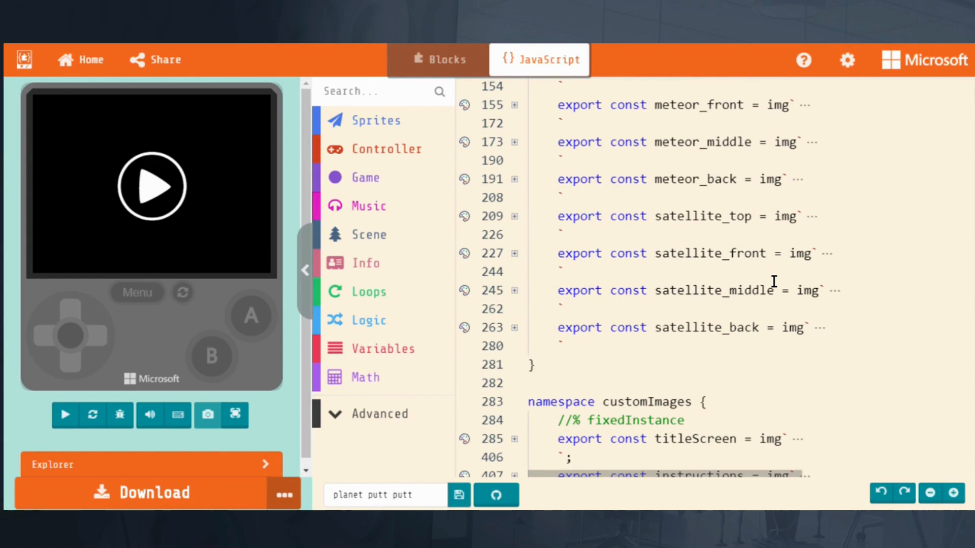